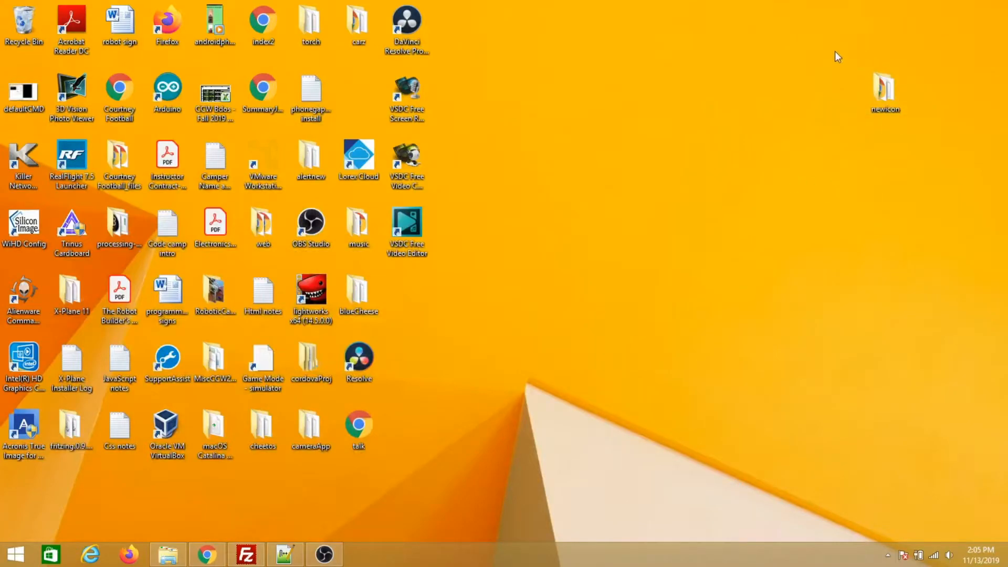
{"action": "mouse_move", "coordinate": [971, 97]}
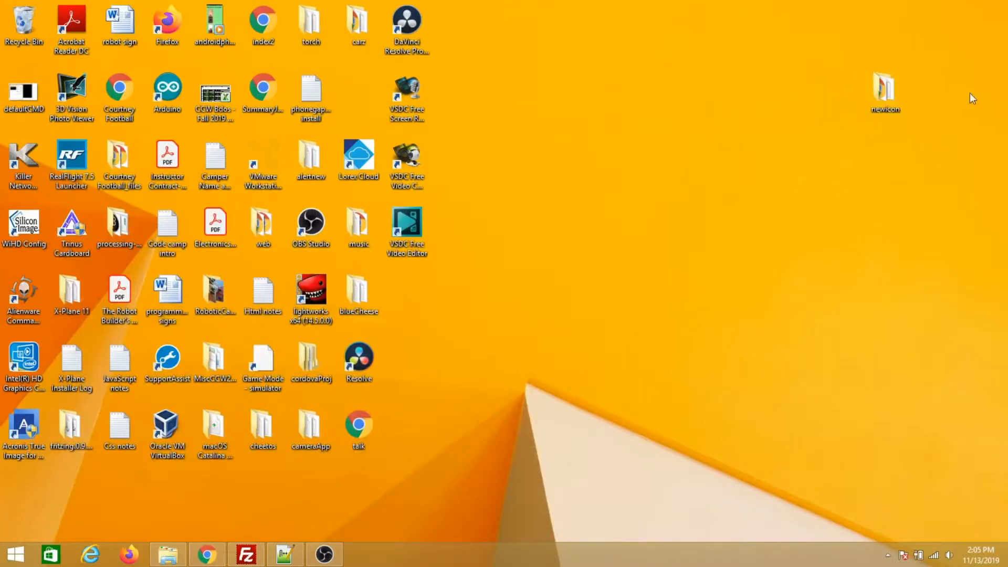
{"action": "mouse_move", "coordinate": [335, 416]}
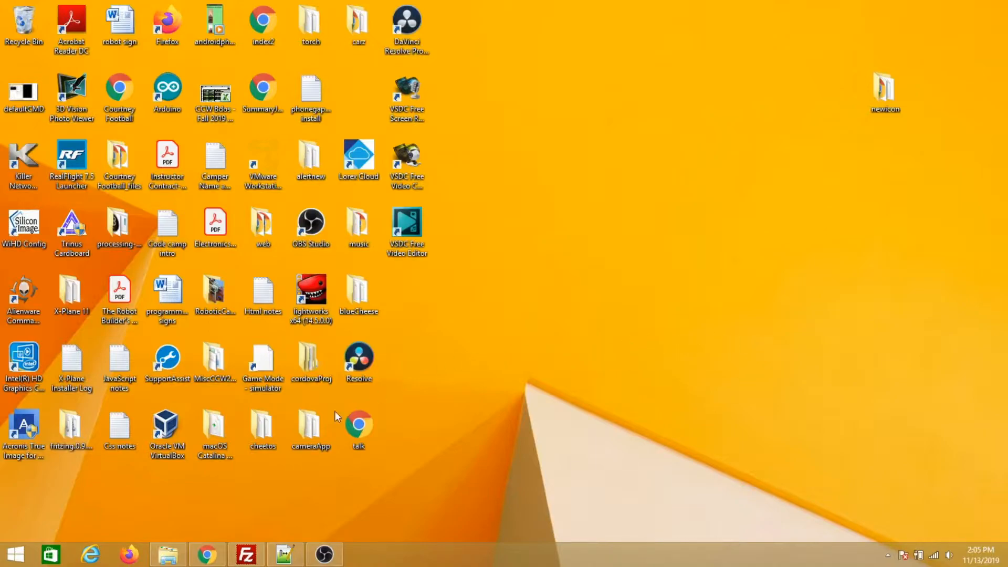
Launch Command Prompt from the Start screen search for 'cmd'.
{"action": "left_click", "coordinate": [18, 550]}
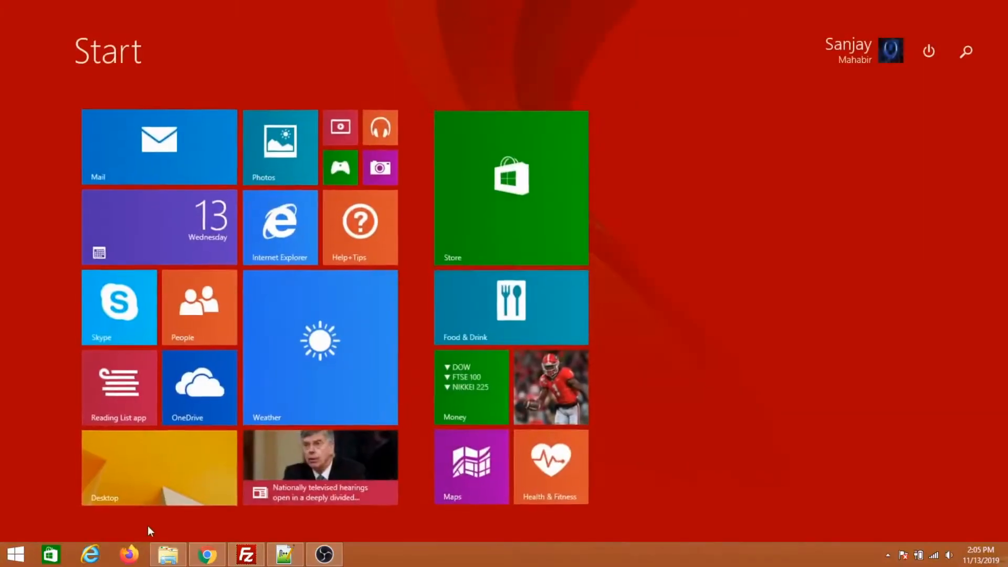
{"action": "type", "text": "cmd"}
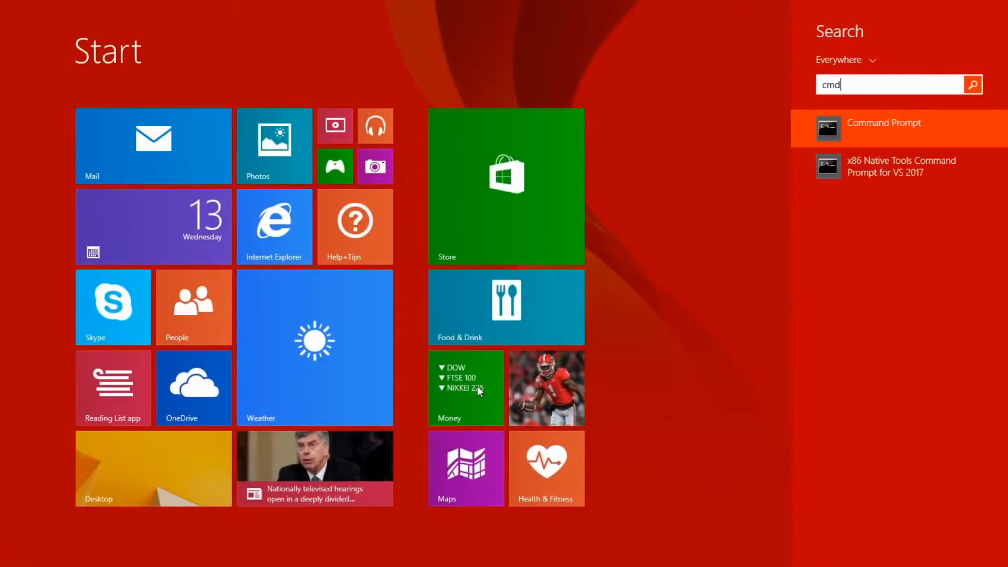
{"action": "left_click", "coordinate": [884, 123]}
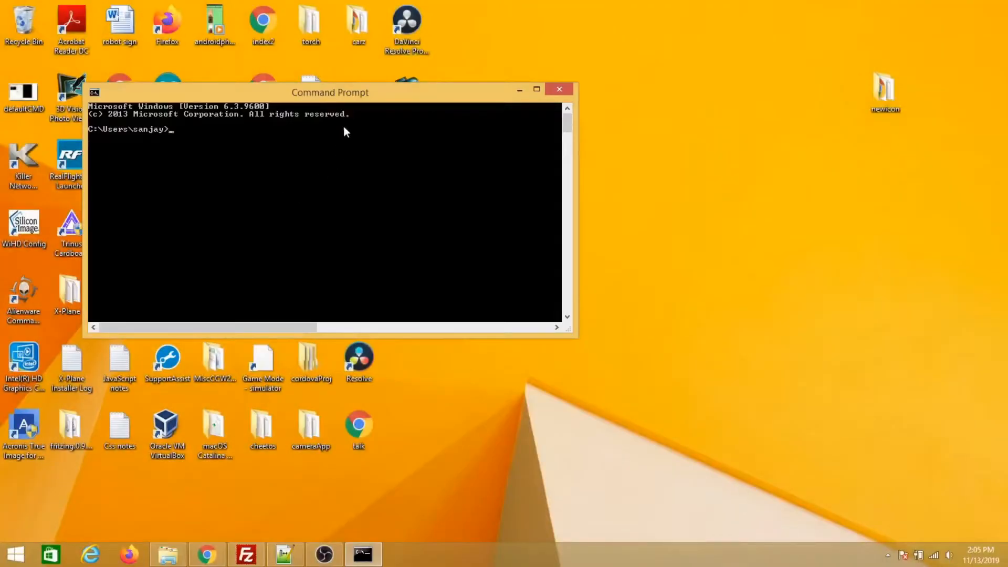
Change to the Desktop folder and run 'cordova create newiconapp'.
{"action": "type", "text": "c"}
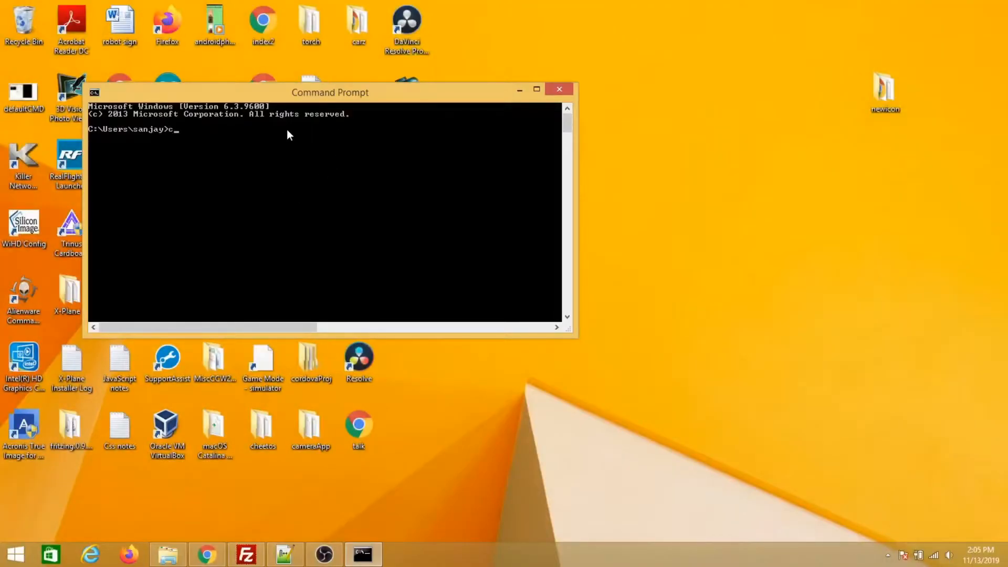
{"action": "type", "text": "d"}
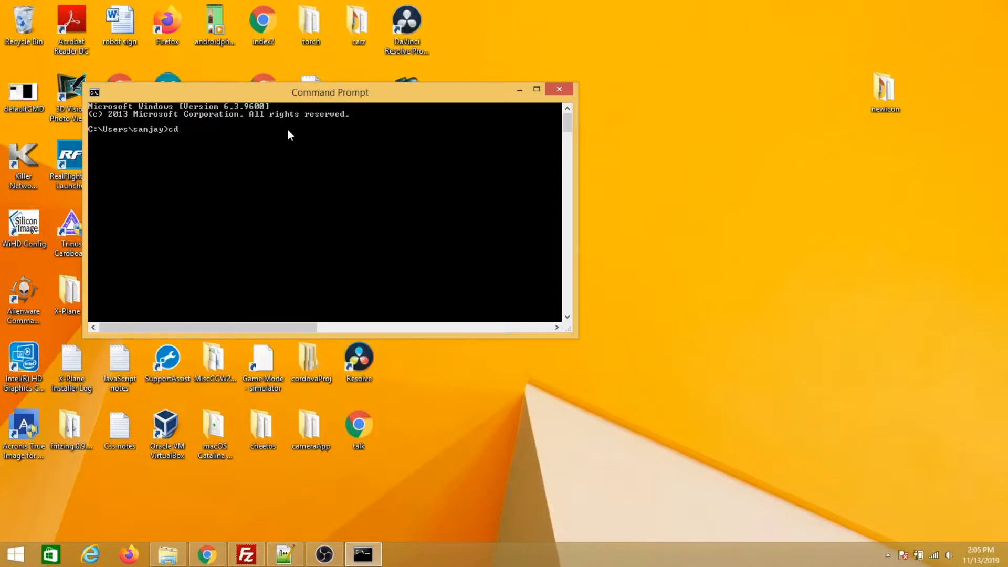
{"action": "type", "text": "Desktop"}
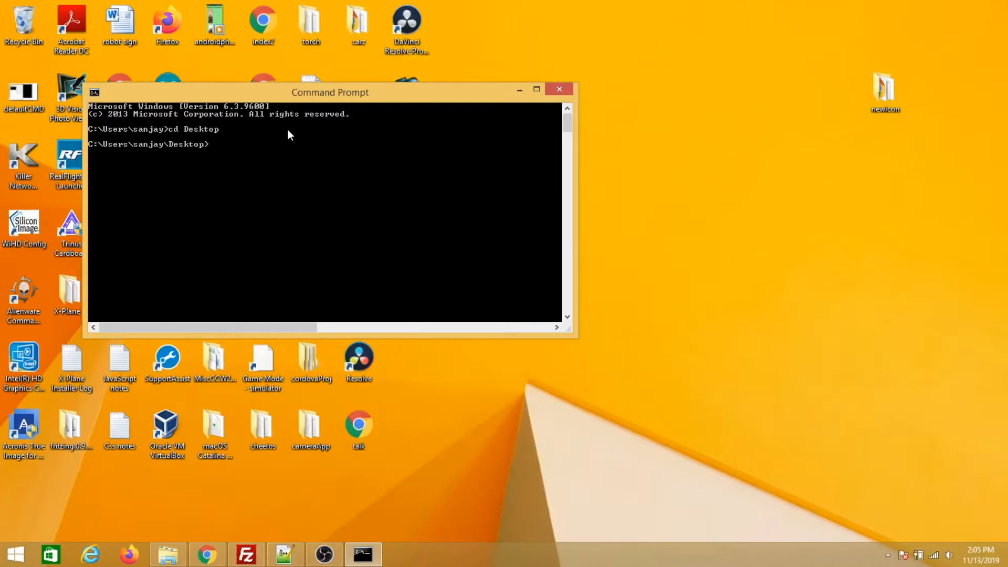
{"action": "type", "text": "cordova c"}
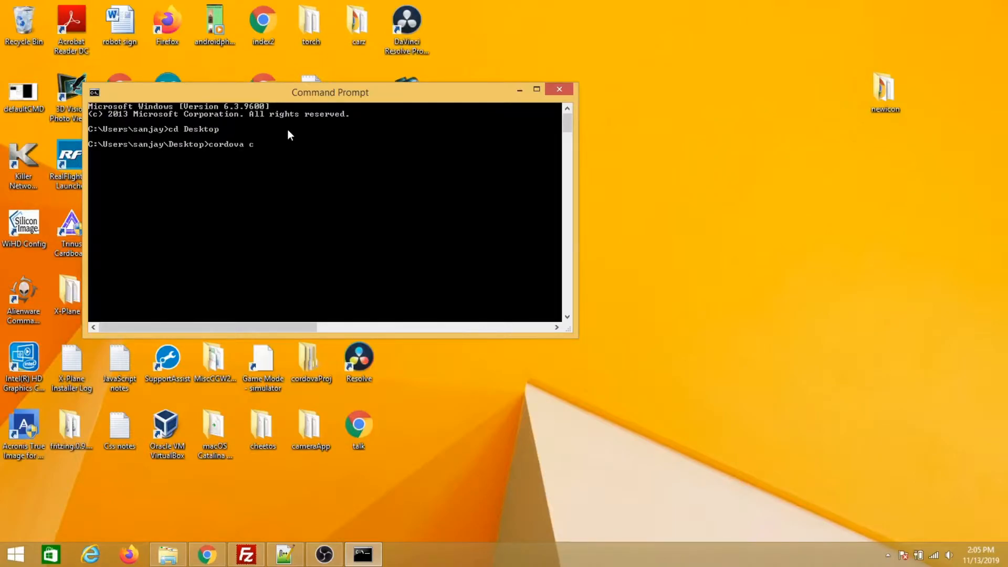
{"action": "type", "text": "reate"}
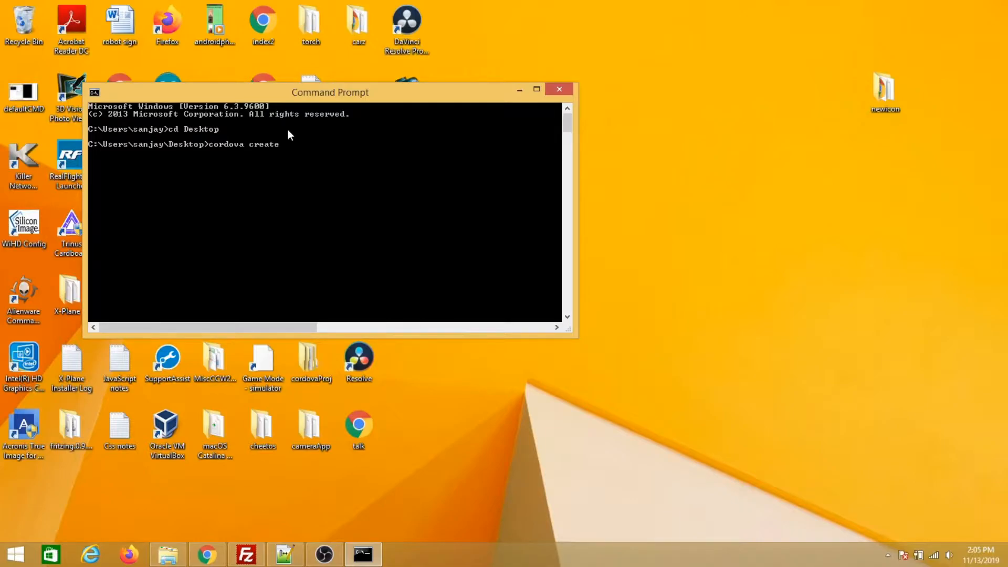
{"action": "type", "text": "newico"}
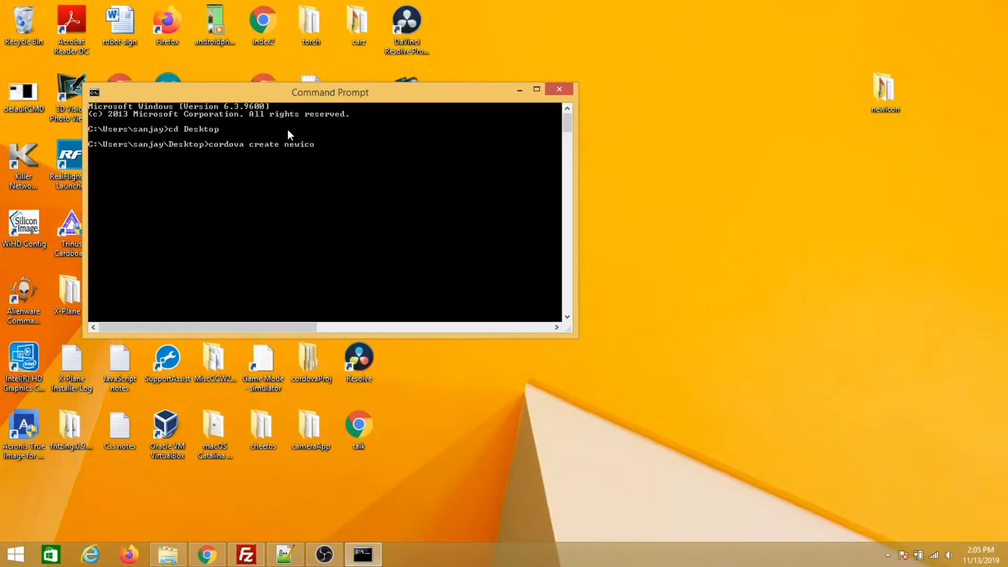
{"action": "type", "text": "app"}
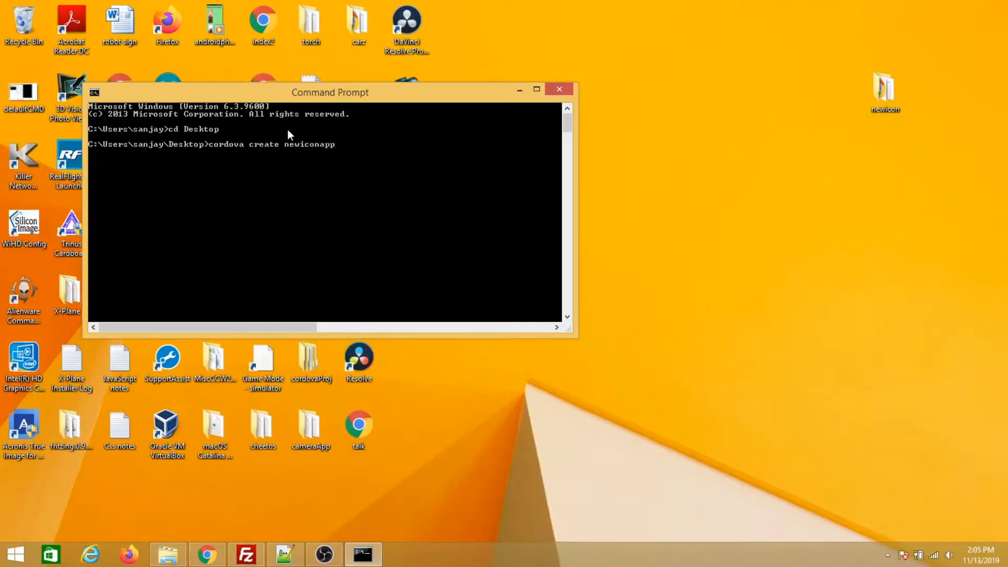
{"action": "key", "text": "Enter"}
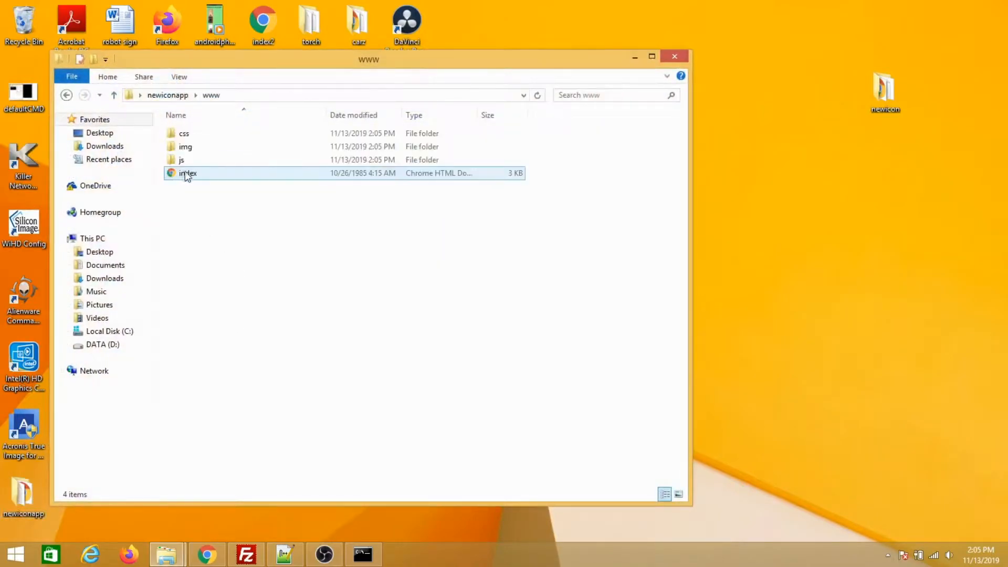
Look over the www folder contents and go up to the newiconapp project root.
{"action": "left_click", "coordinate": [181, 160]}
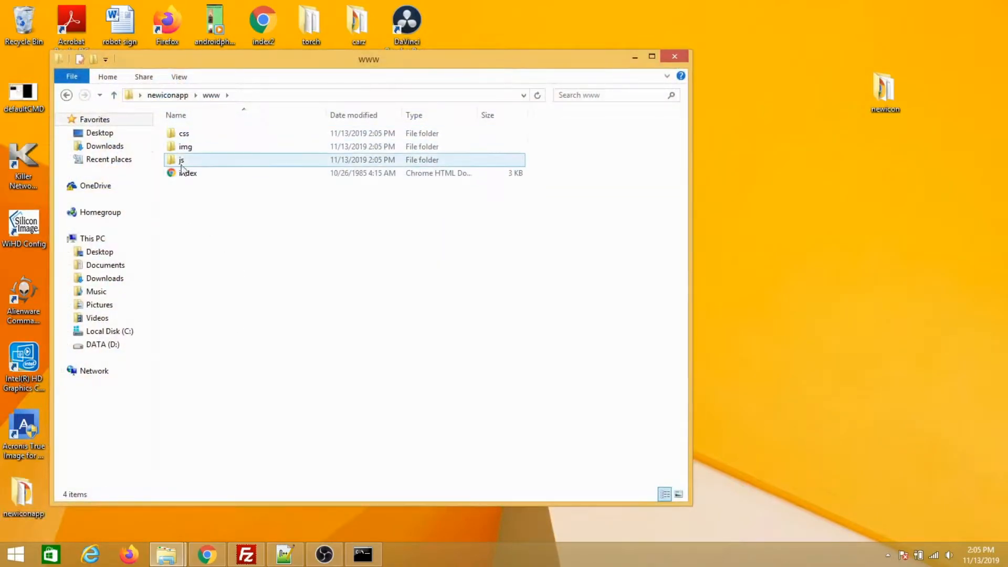
{"action": "left_click", "coordinate": [188, 173]}
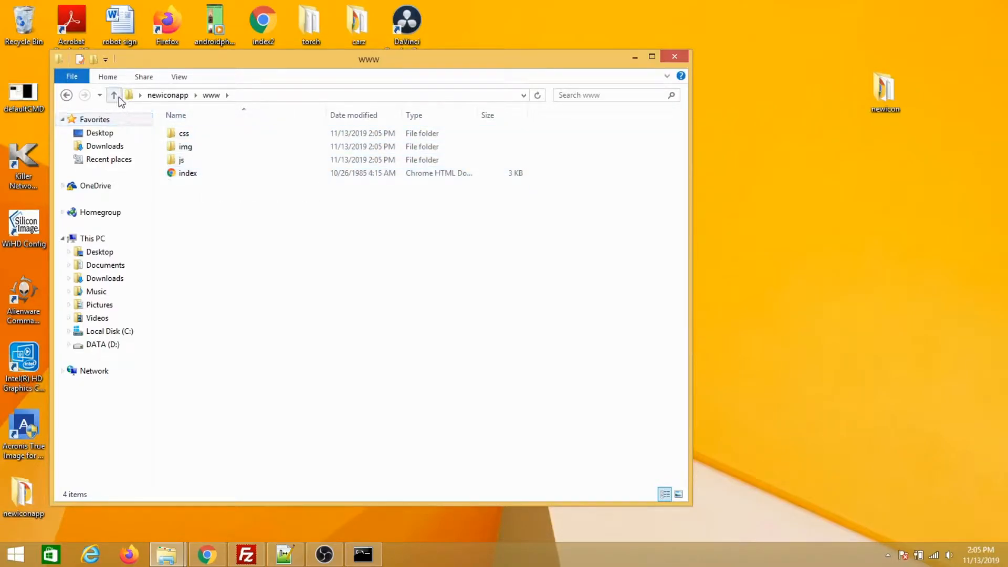
{"action": "left_click", "coordinate": [114, 94]}
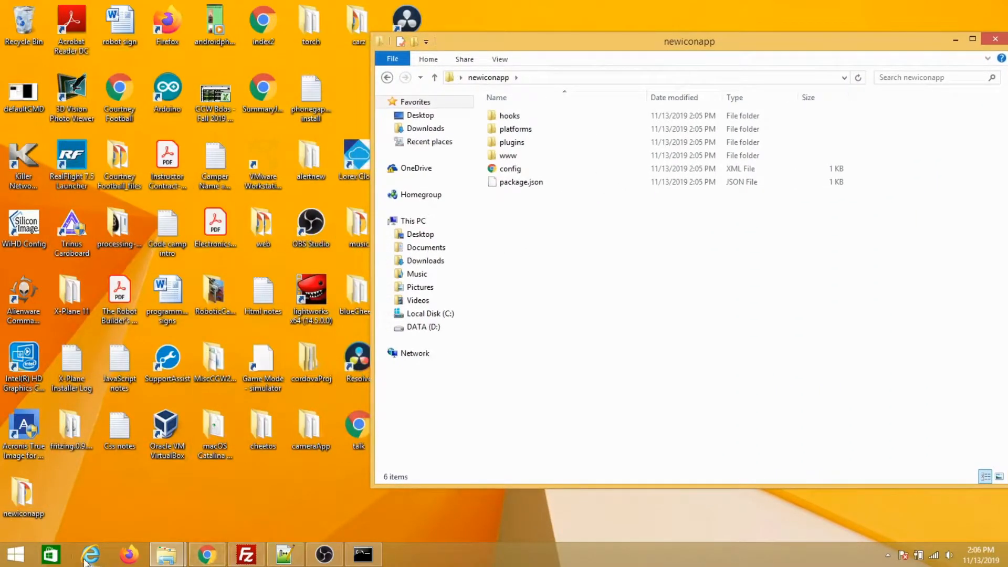
Find the black sports car in Bing image results for cars in Internet Explorer.
{"action": "left_click", "coordinate": [86, 555]}
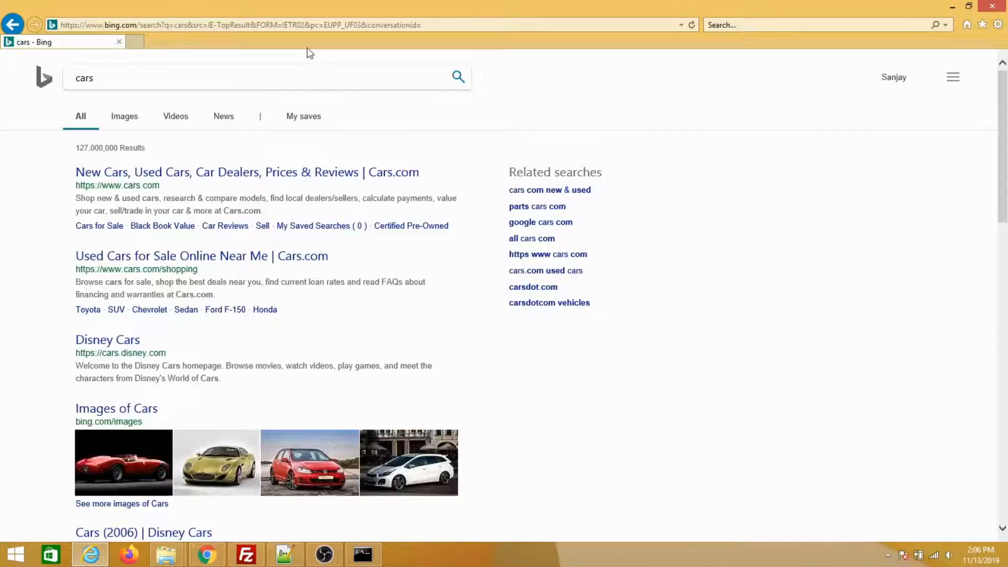
{"action": "left_click", "coordinate": [124, 116]}
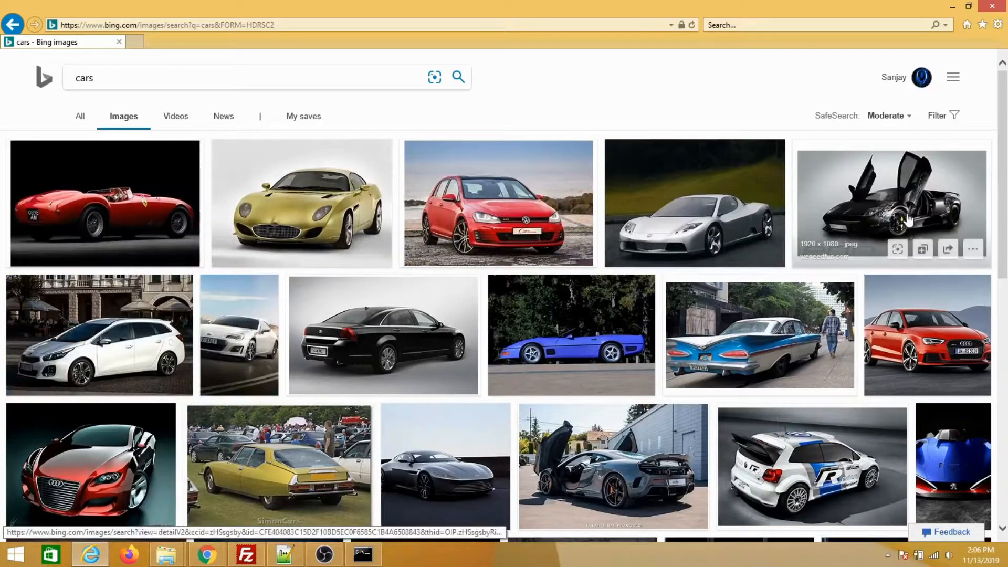
{"action": "left_click", "coordinate": [880, 203]}
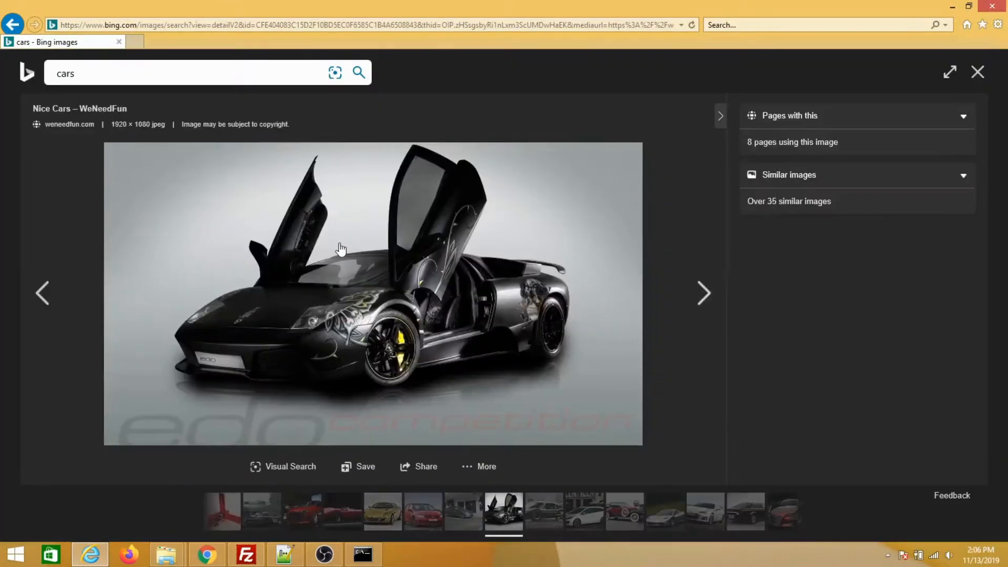
Save the black sports car picture as a PNG named 'car'.
{"action": "right_click", "coordinate": [341, 247]}
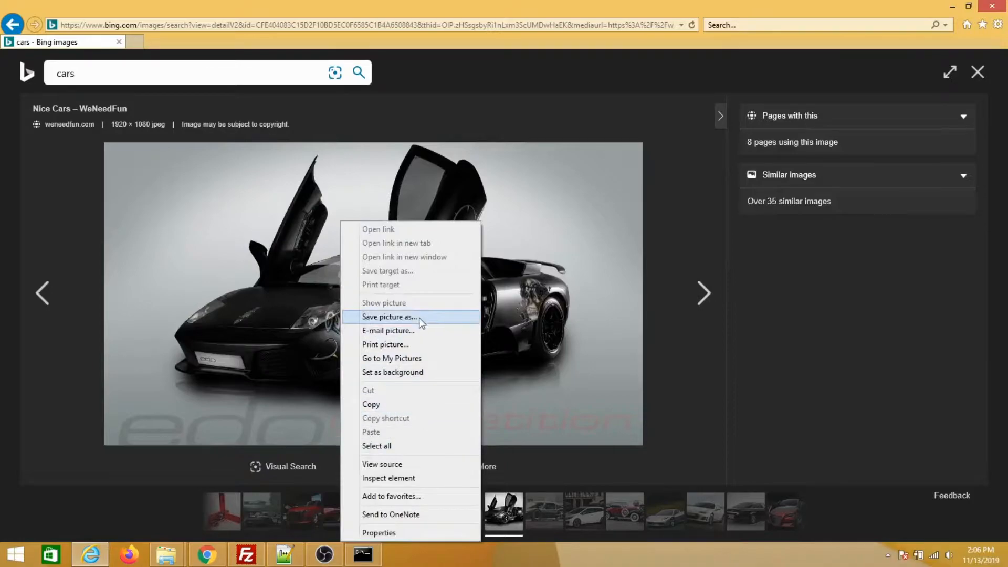
{"action": "left_click", "coordinate": [388, 317]}
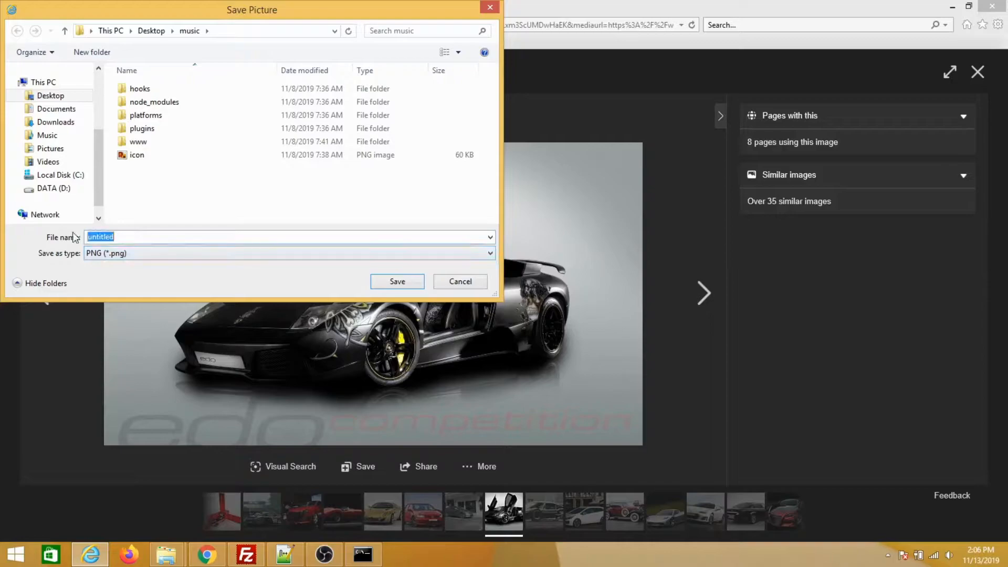
{"action": "type", "text": "car"}
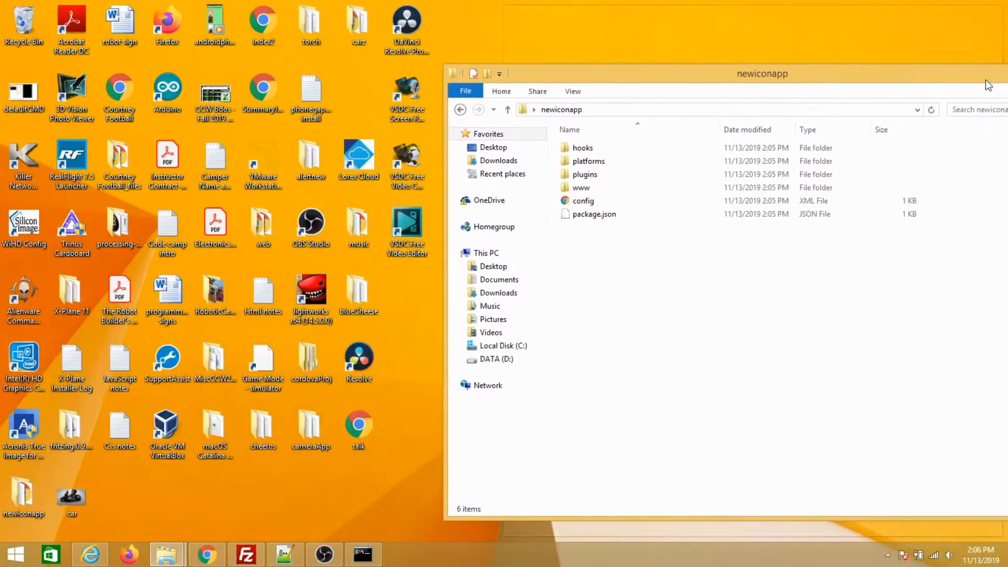
Move car.png into the newiconapp folder and create a new folder named 'res'.
{"action": "left_click", "coordinate": [72, 497]}
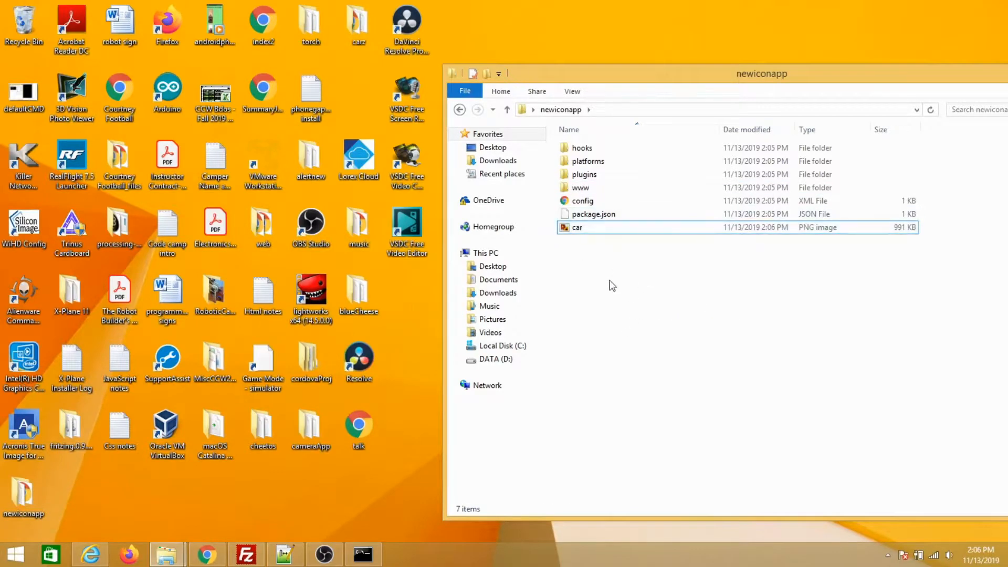
{"action": "right_click", "coordinate": [611, 286]}
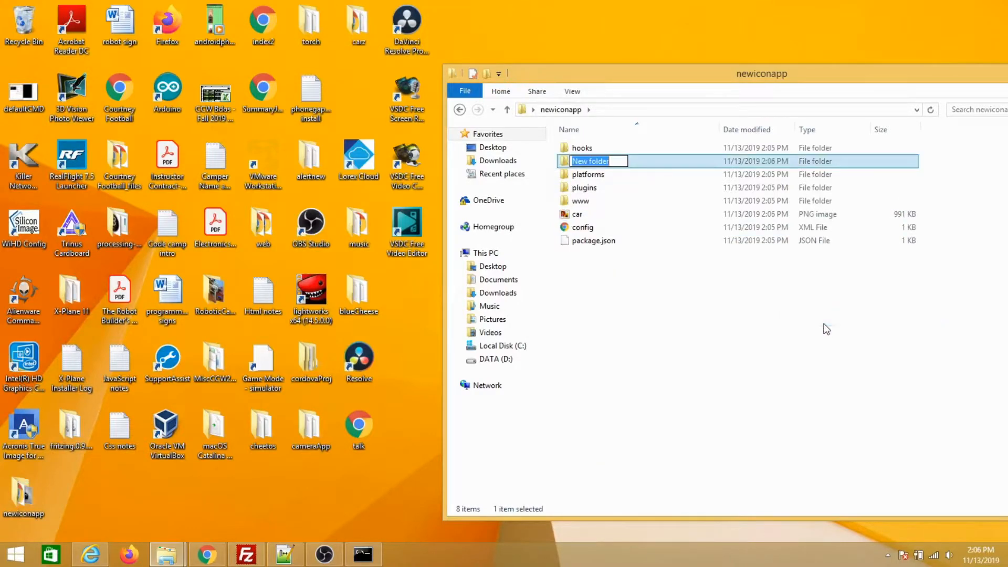
{"action": "type", "text": "res"}
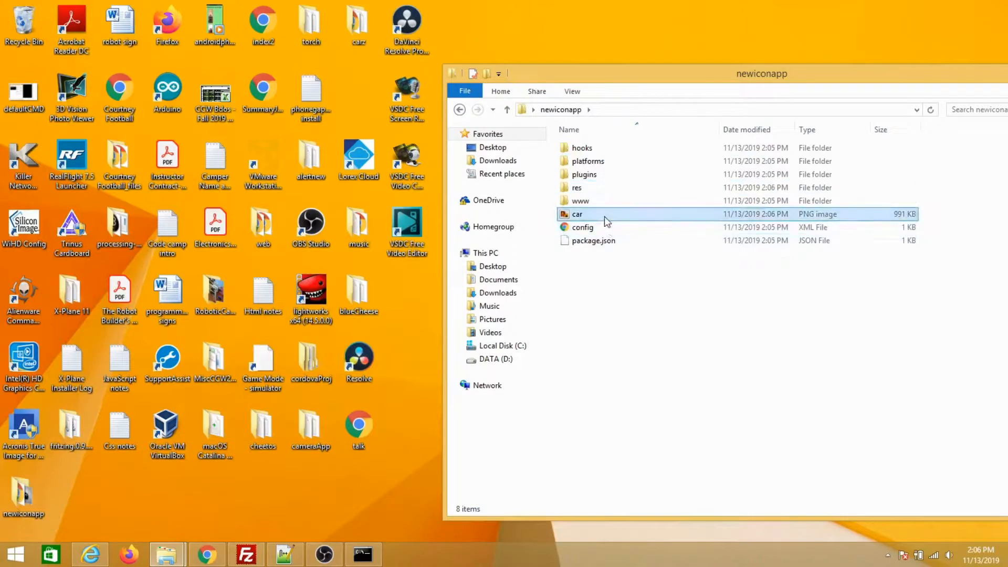
{"action": "left_click", "coordinate": [578, 214]}
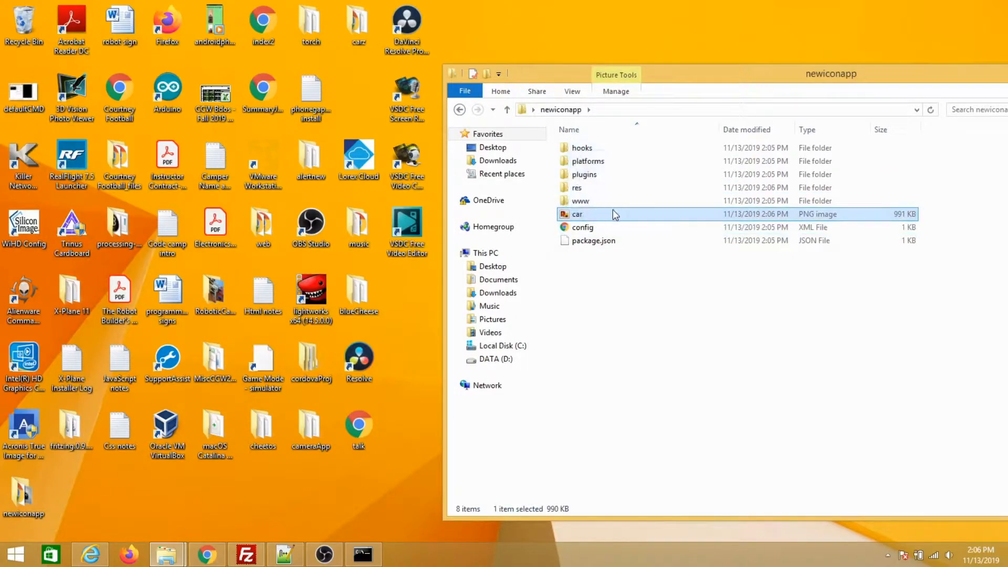
{"action": "mouse_move", "coordinate": [576, 210]}
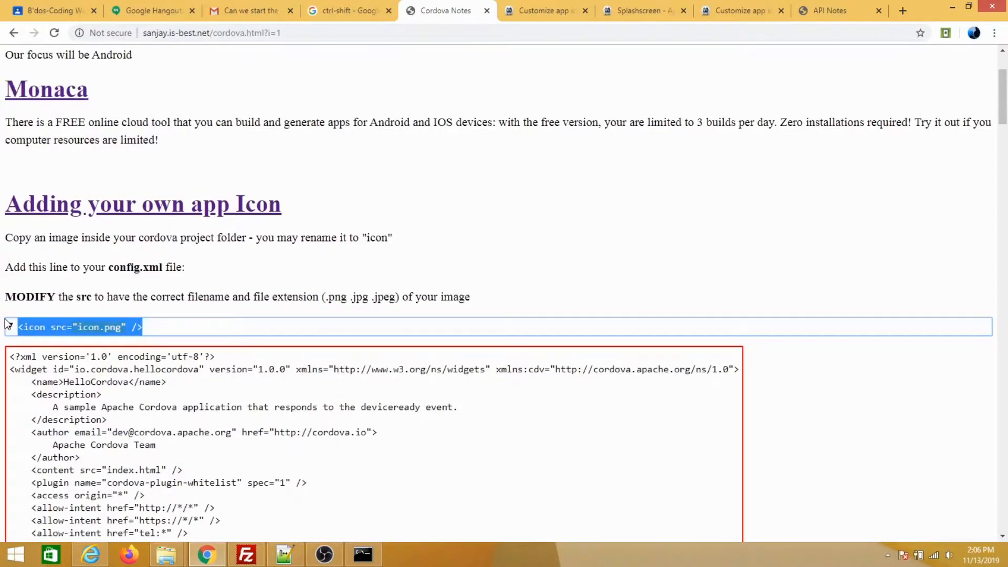
Scroll the Cordova Notes page to the Adding your own app Icon section.
{"action": "scroll", "scroll_direction": "down", "scroll_amount": 3}
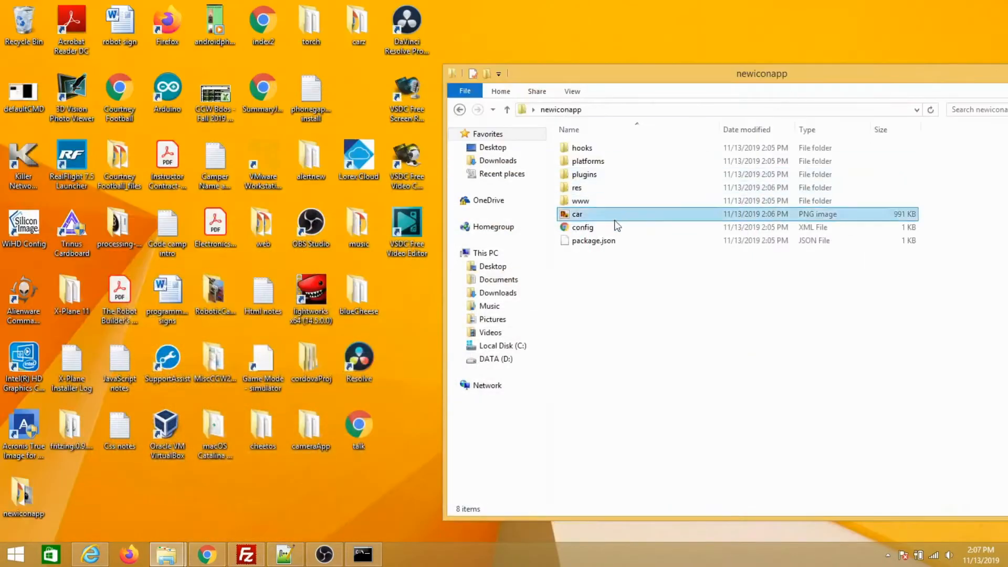
Select config.xml in the newiconapp folder to edit it with Notepad++.
{"action": "left_click", "coordinate": [582, 226]}
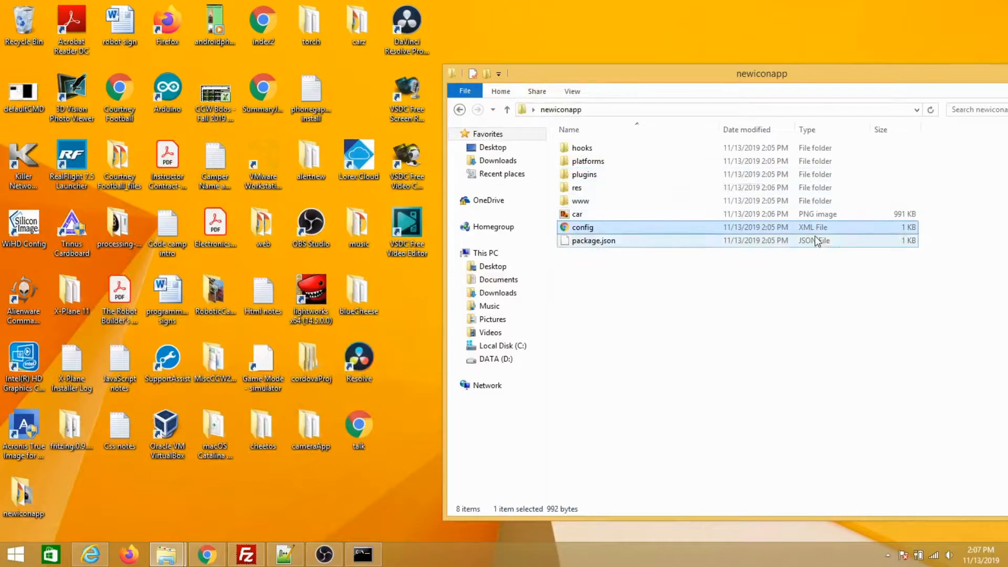
{"action": "left_click", "coordinate": [583, 227]}
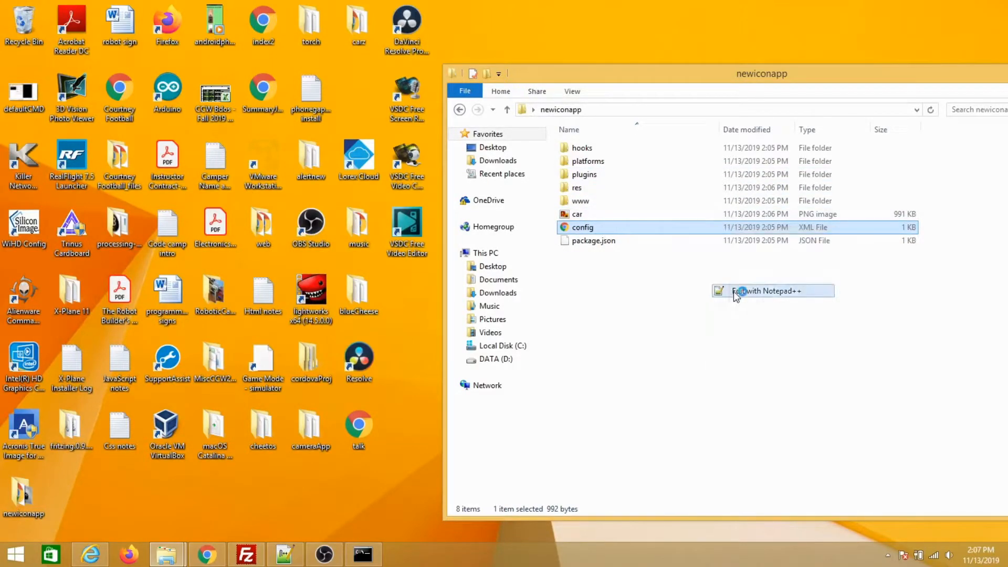
Add an <icon src="icon.png" /> line after the platform sections in config.xml.
{"action": "left_click", "coordinate": [772, 291]}
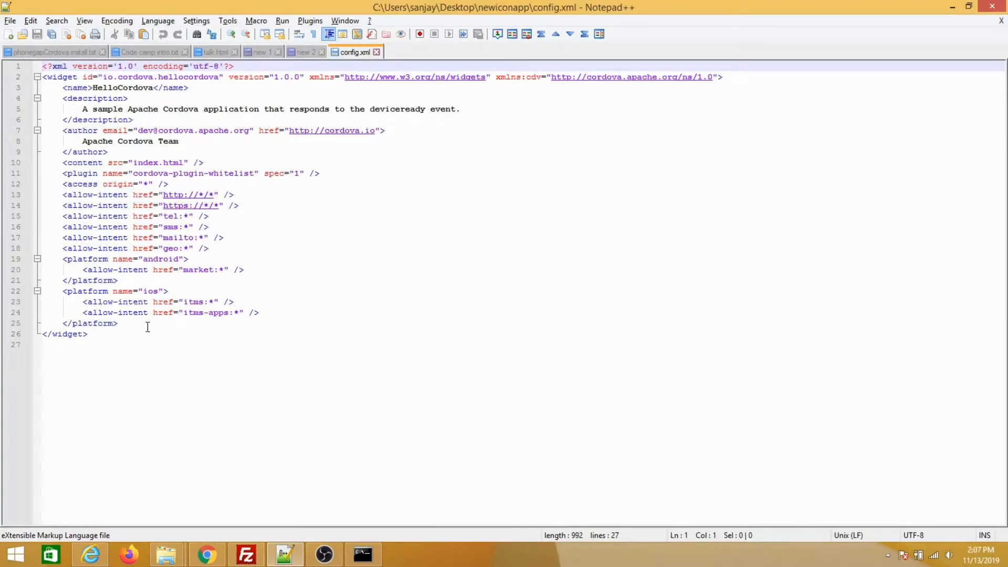
{"action": "key", "text": "Enter"}
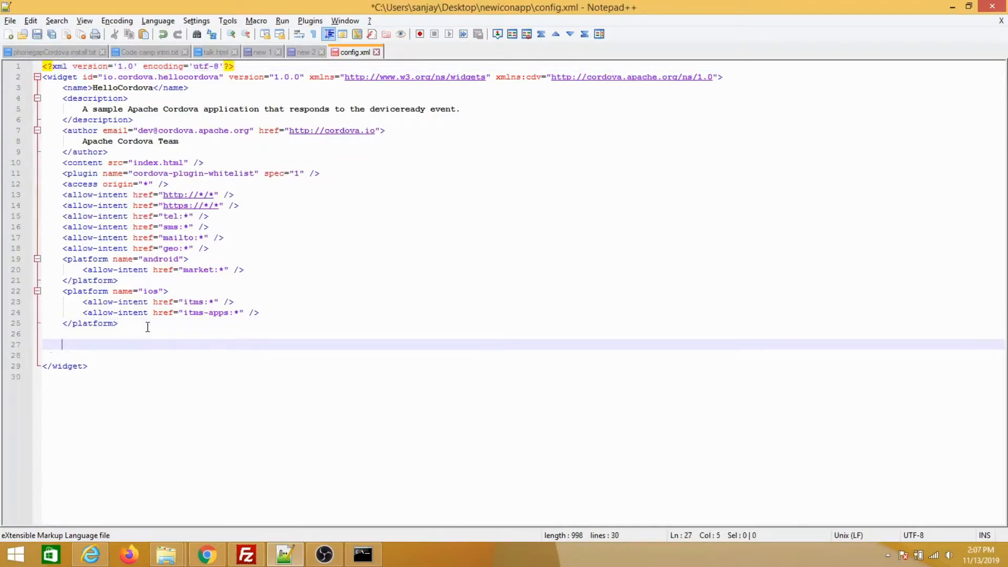
{"action": "type", "text": "<icon src=\"icon.png\" />"}
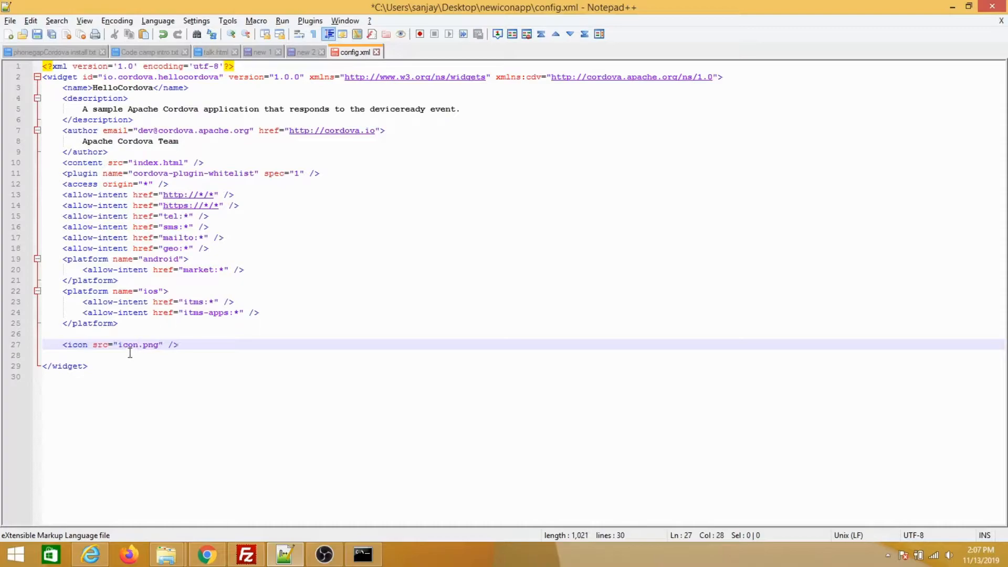
{"action": "double_click", "coordinate": [136, 344]}
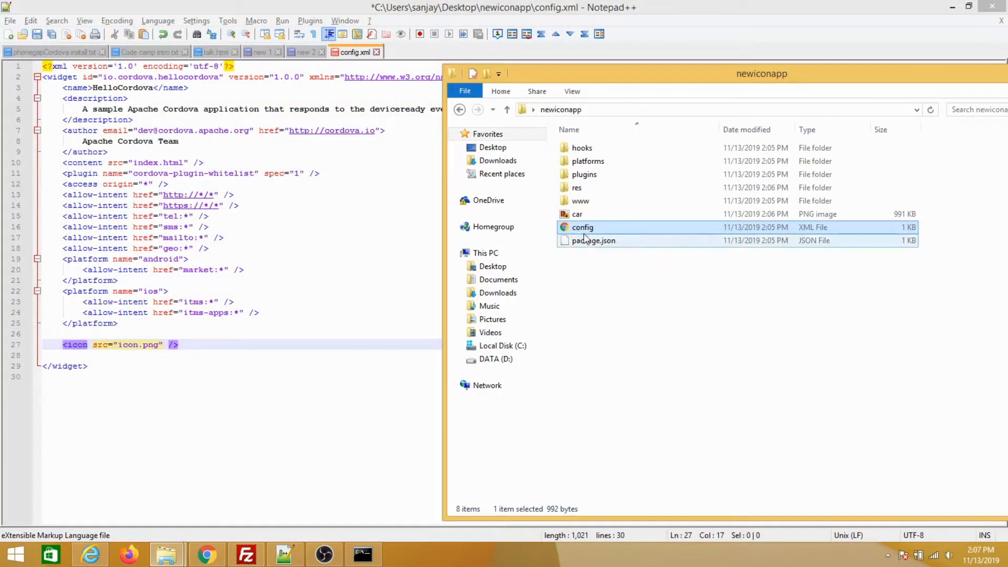
Check the car file's Properties to confirm its .png extension.
{"action": "left_click", "coordinate": [578, 214]}
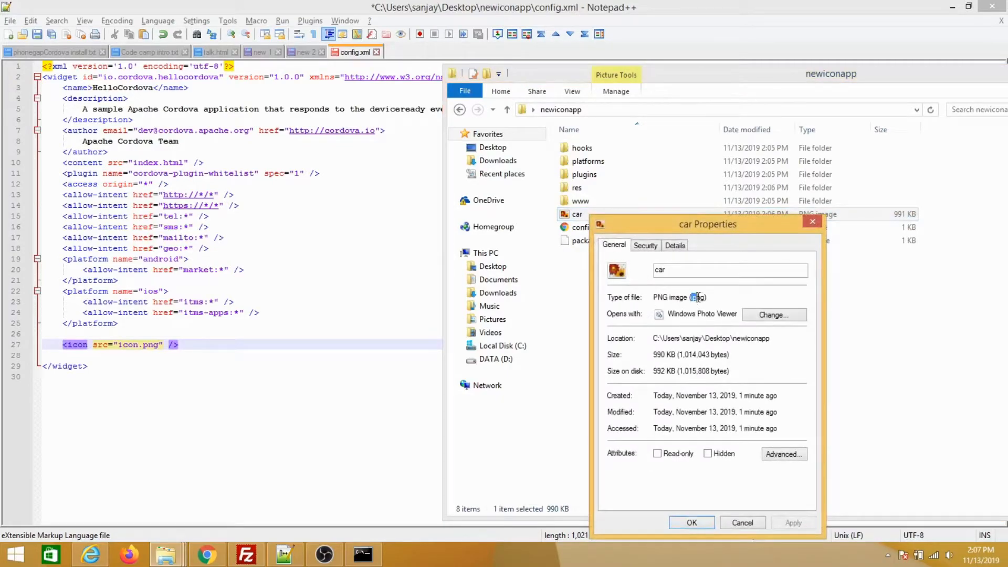
{"action": "double_click", "coordinate": [697, 297]}
{"action": "type", "text": "ar"}
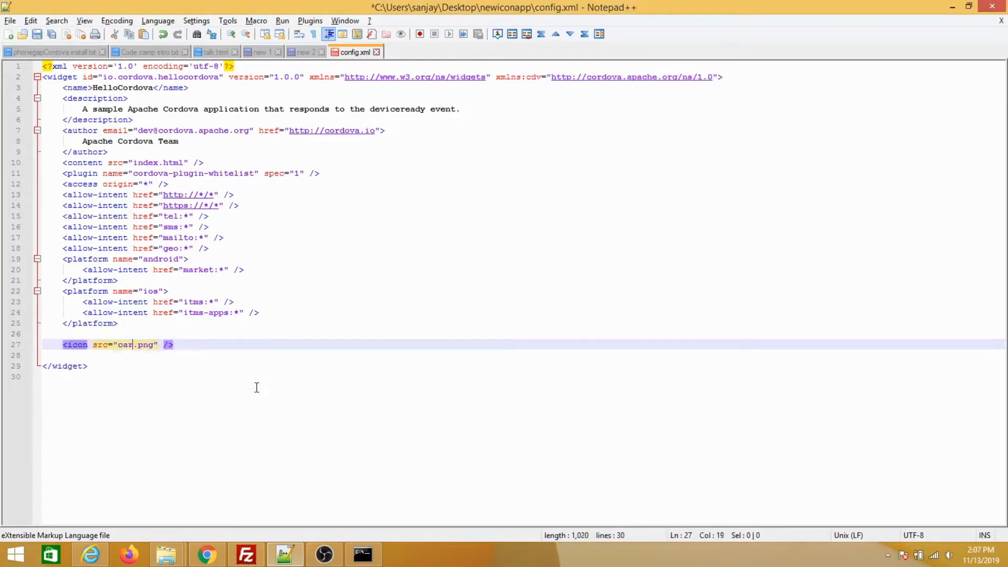
Return to the newiconapp folder with config.xml saved pointing to res/car.png.
{"action": "left_click", "coordinate": [174, 344]}
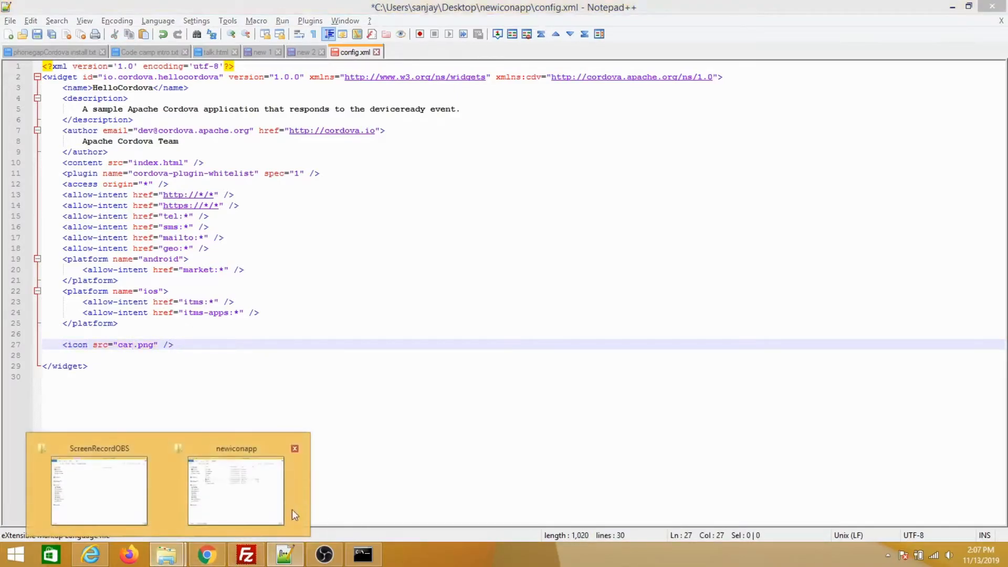
{"action": "left_click", "coordinate": [235, 491]}
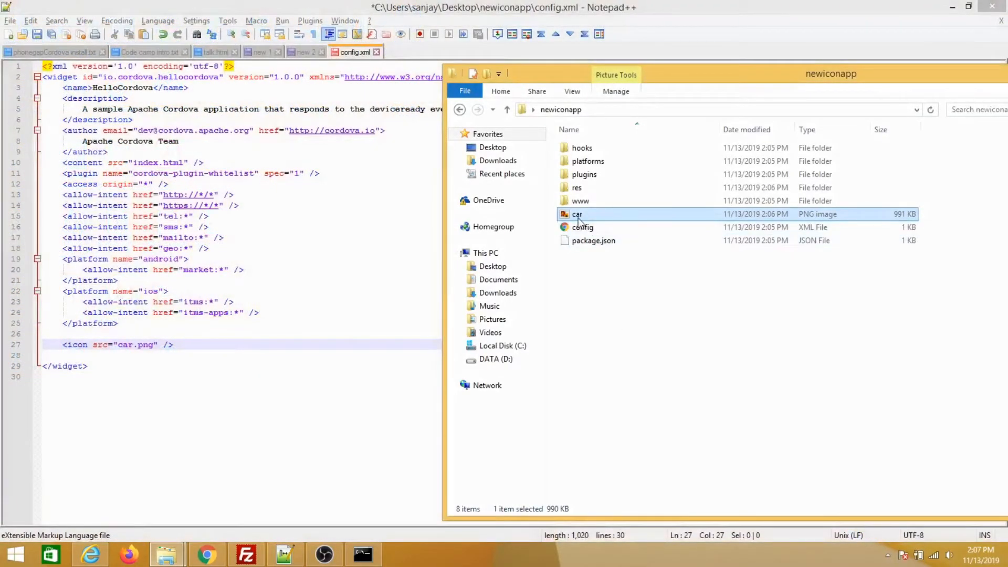
{"action": "mouse_move", "coordinate": [587, 214]}
{"action": "type", "text": "res/"}
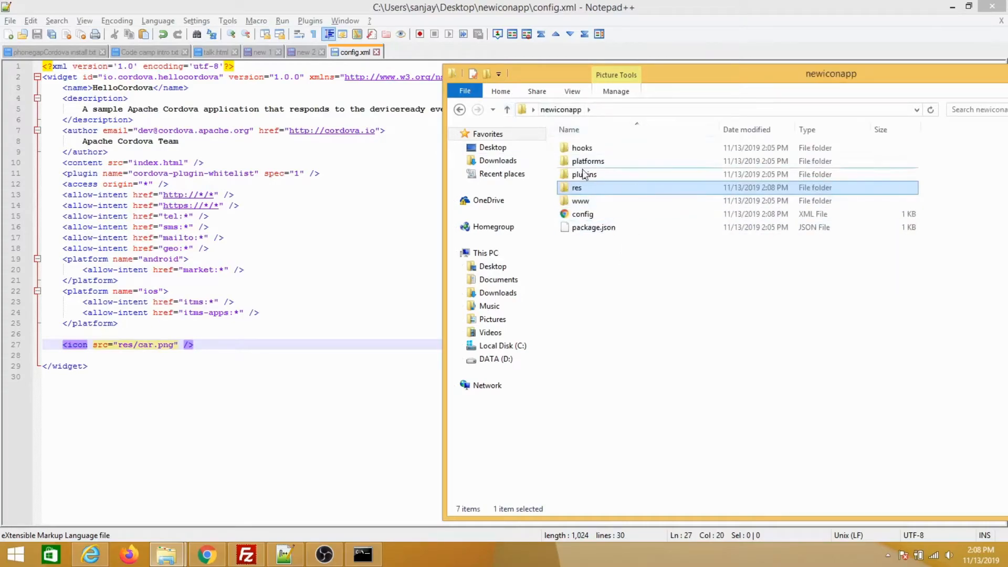
{"action": "left_click", "coordinate": [582, 214]}
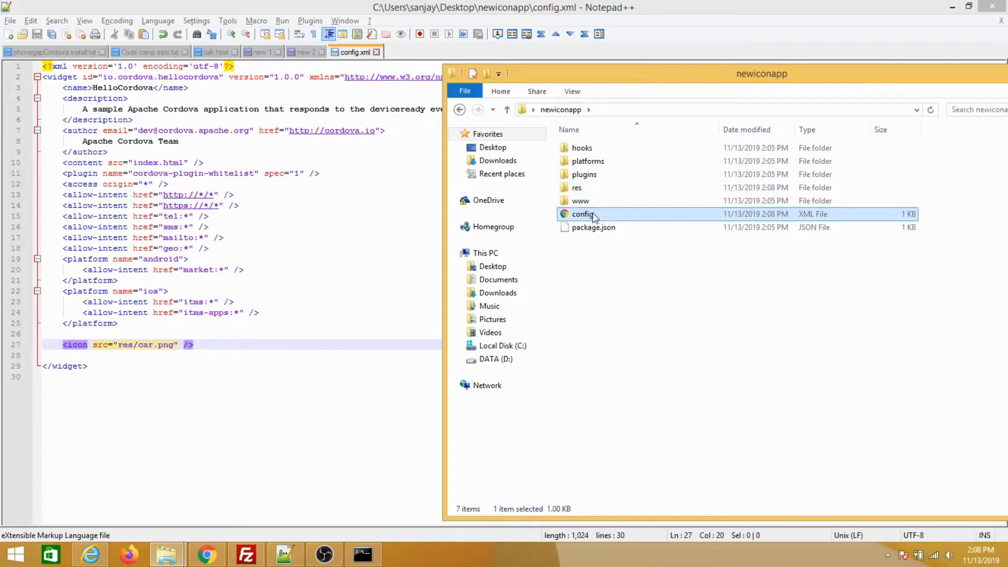
Verify car.png sits inside the res folder, then go back up to newiconapp.
{"action": "double_click", "coordinate": [576, 187]}
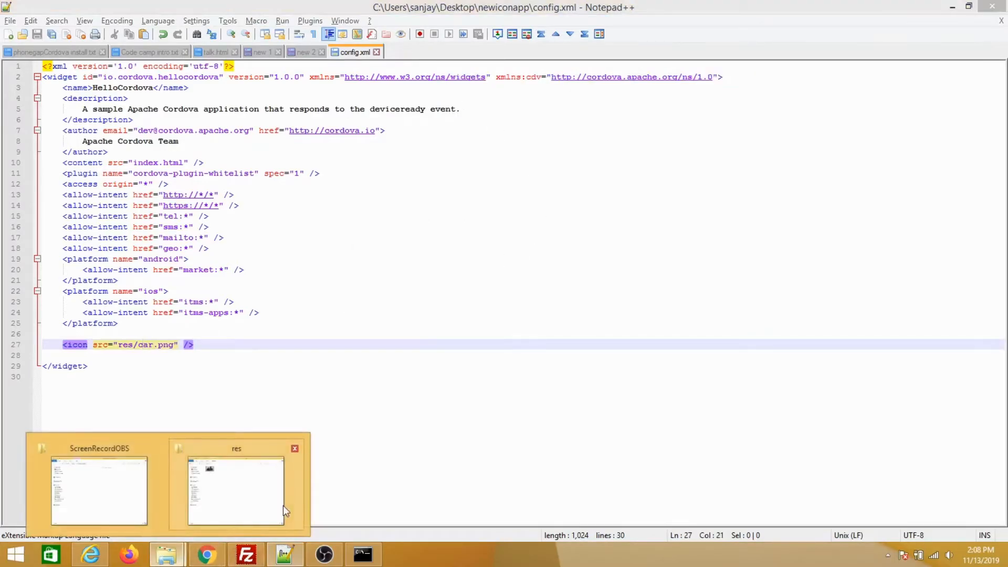
{"action": "left_click", "coordinate": [235, 491]}
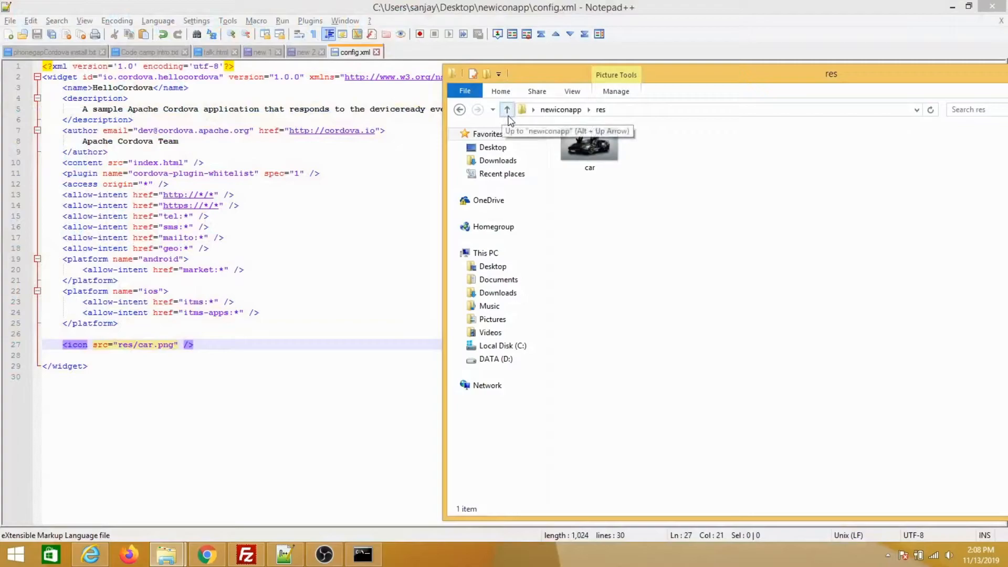
{"action": "left_click", "coordinate": [507, 109]}
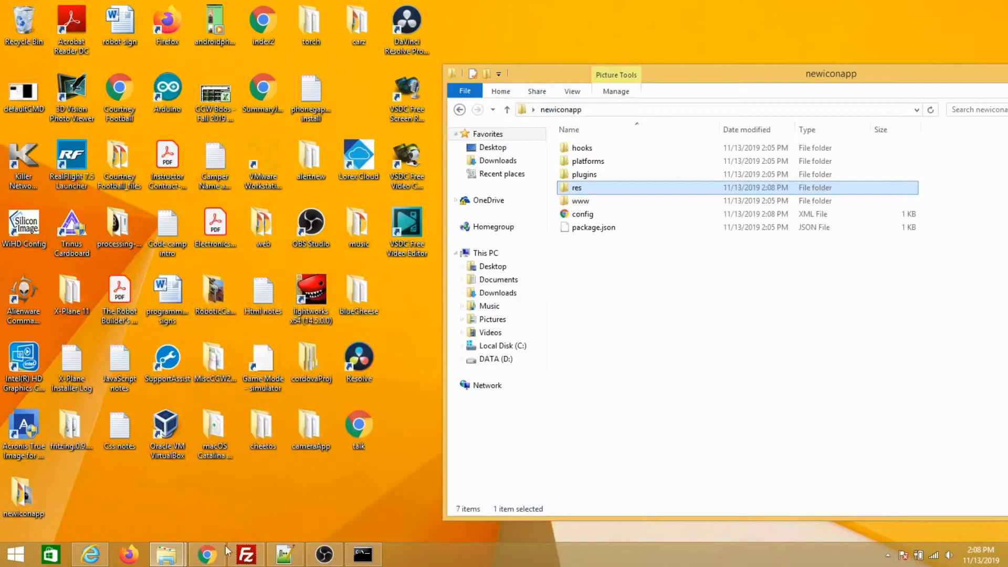
In Command Prompt, cd into newiconapp and run 'cordova platform add android'.
{"action": "left_click", "coordinate": [361, 554]}
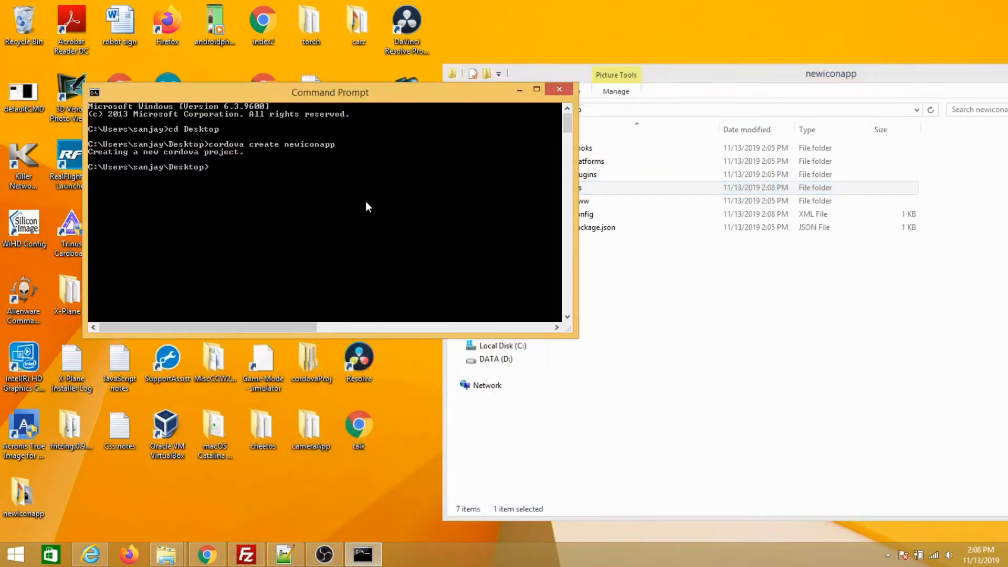
{"action": "type", "text": "cd newiconapp"}
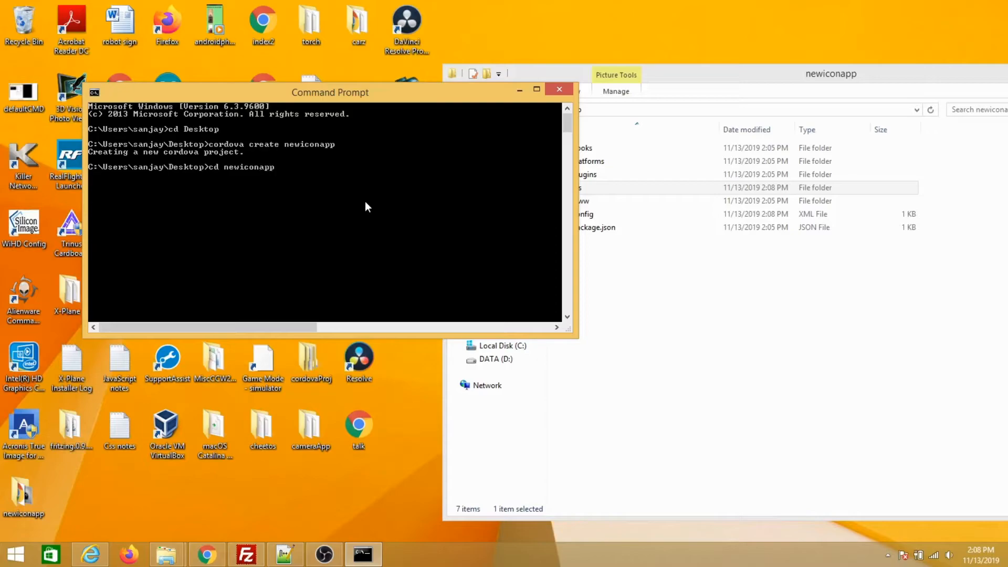
{"action": "type", "text": "cordova plat"}
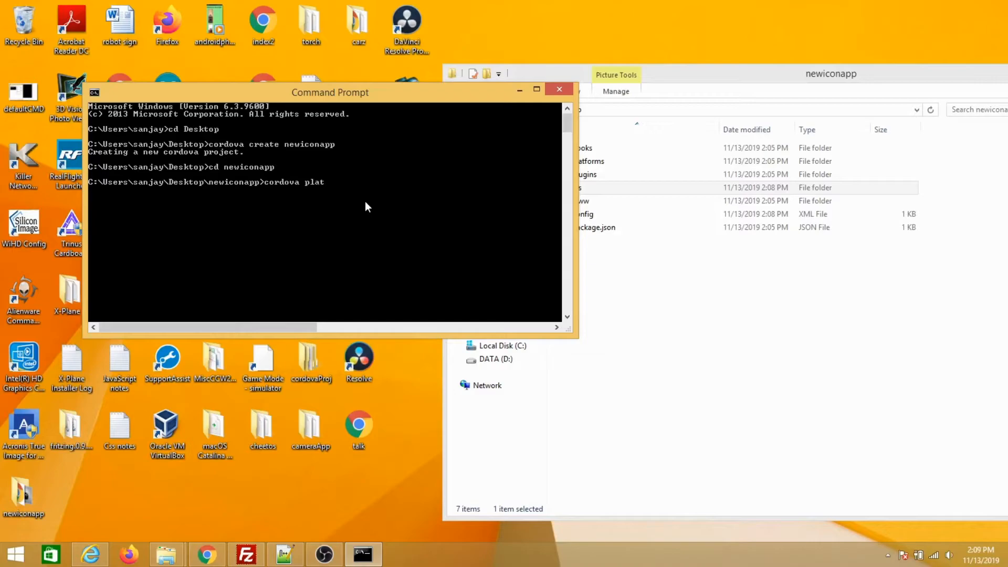
{"action": "type", "text": "form"}
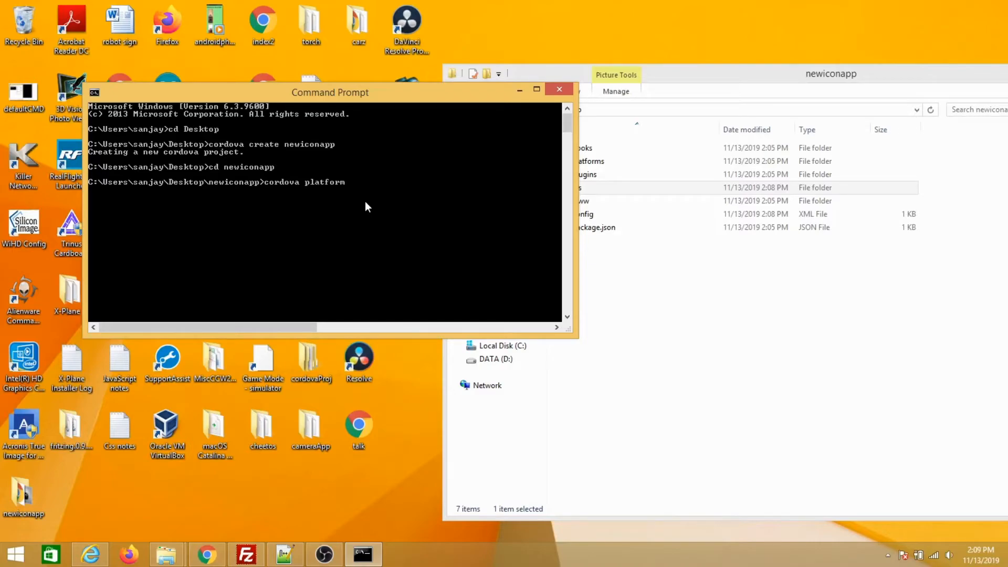
{"action": "type", "text": "add an"}
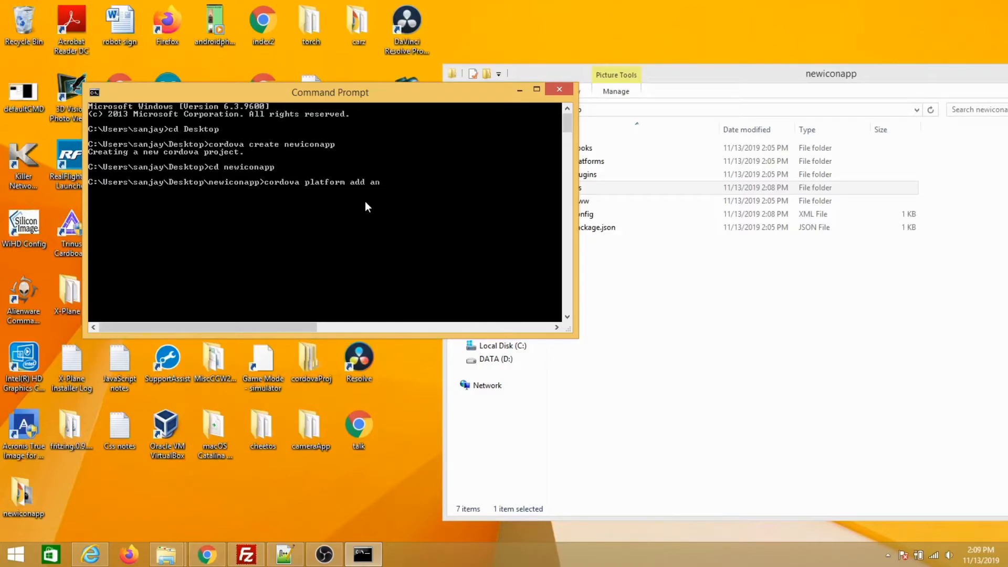
{"action": "type", "text": "droid"}
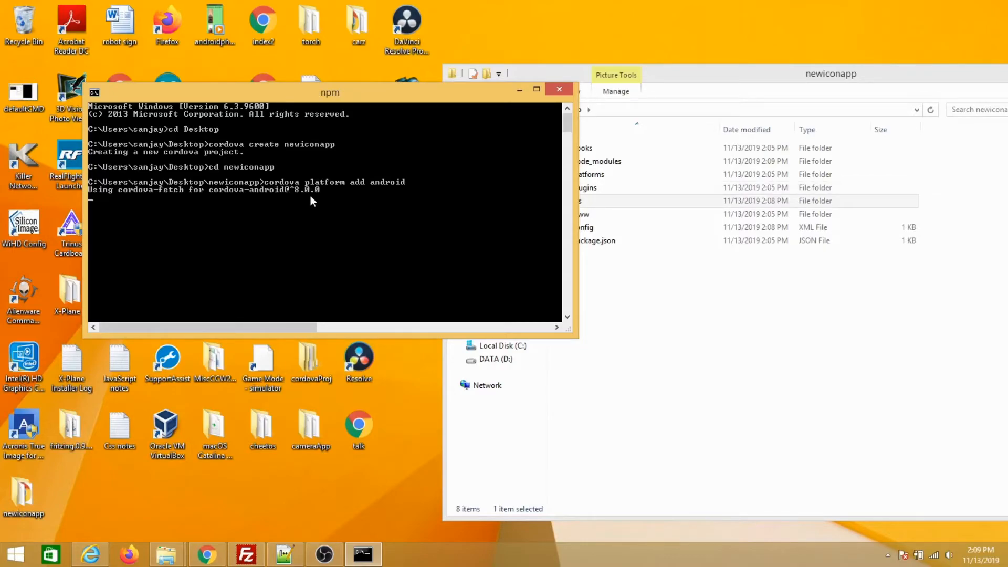
{"action": "mouse_move", "coordinate": [321, 226]}
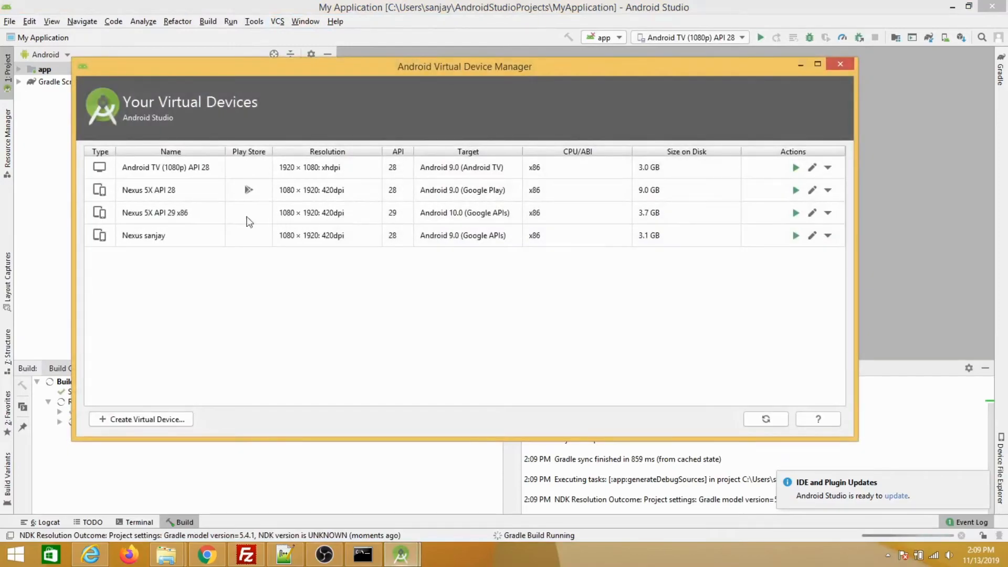
Launch the Nexus 5X API 28 virtual device from the AVD Manager, then return to Command Prompt.
{"action": "left_click", "coordinate": [149, 190]}
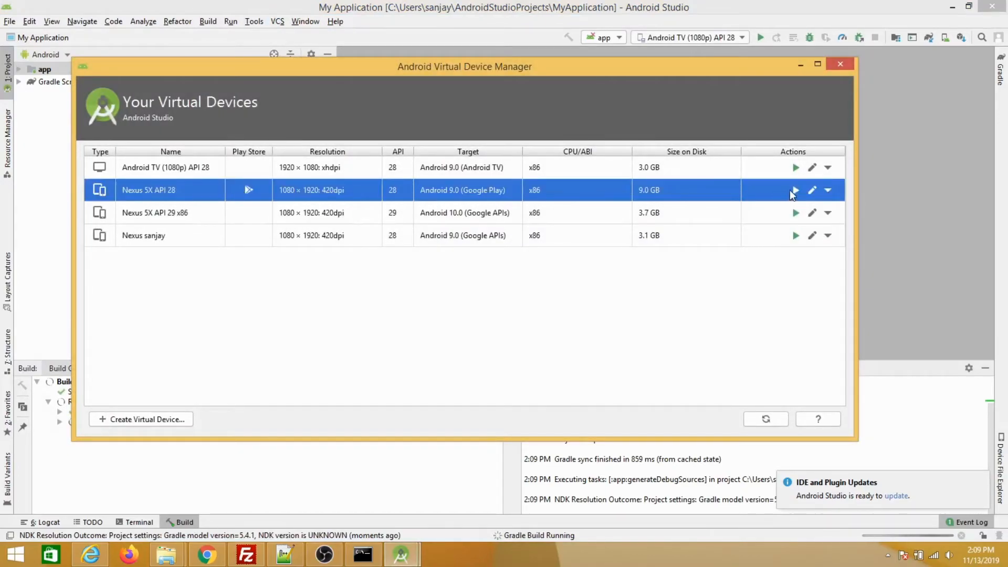
{"action": "mouse_move", "coordinate": [794, 191]}
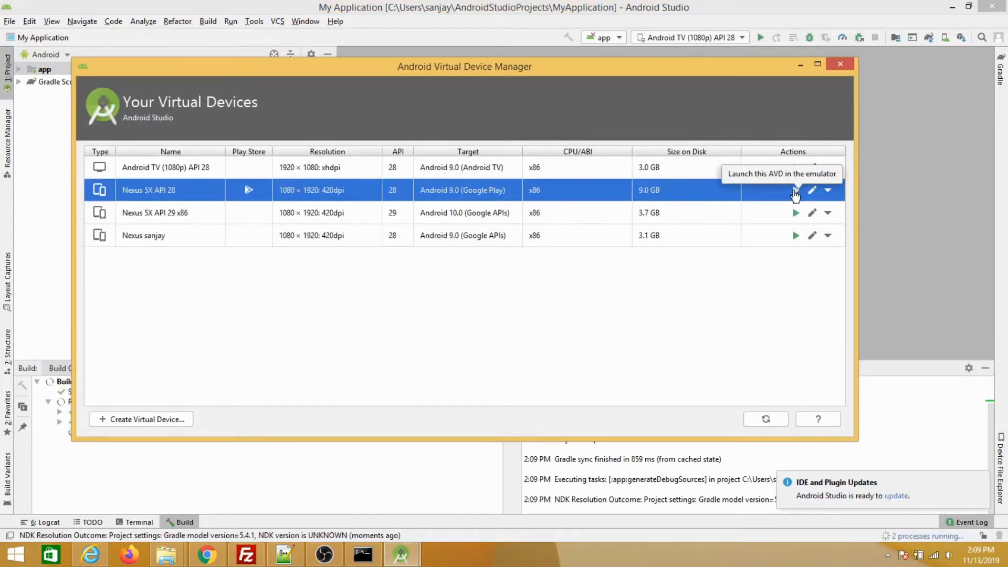
{"action": "left_click", "coordinate": [794, 190]}
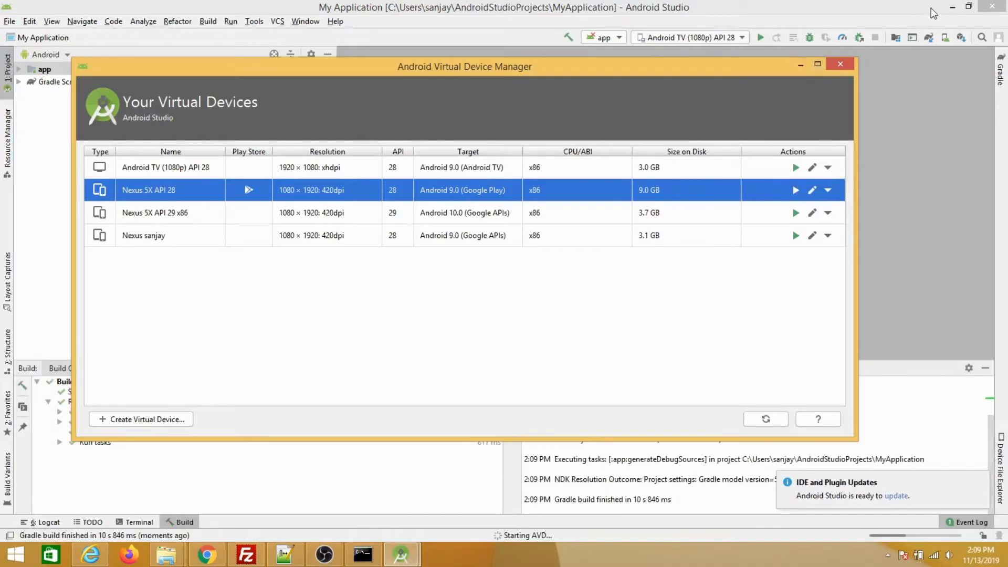
{"action": "left_click", "coordinate": [796, 190]}
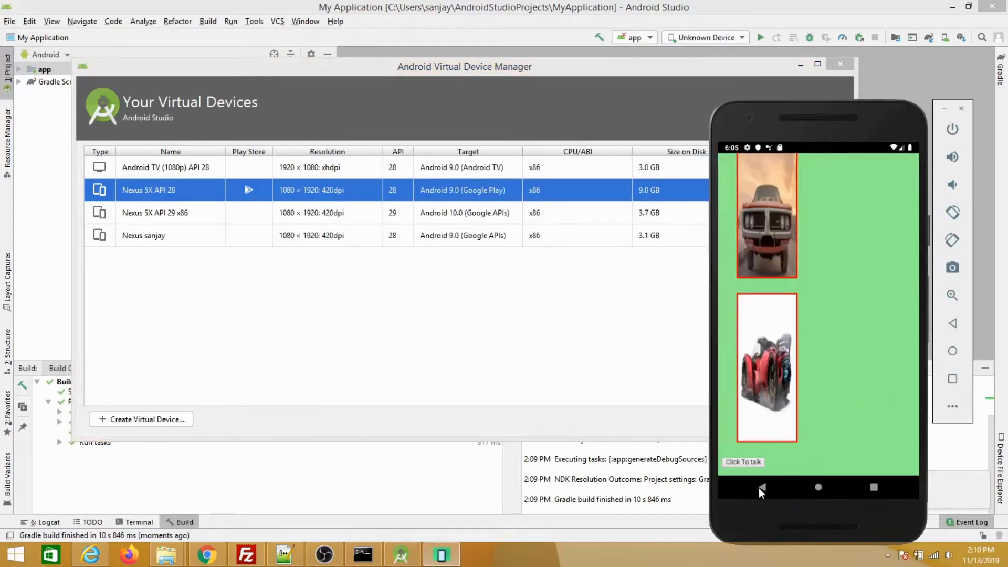
{"action": "left_click", "coordinate": [762, 487]}
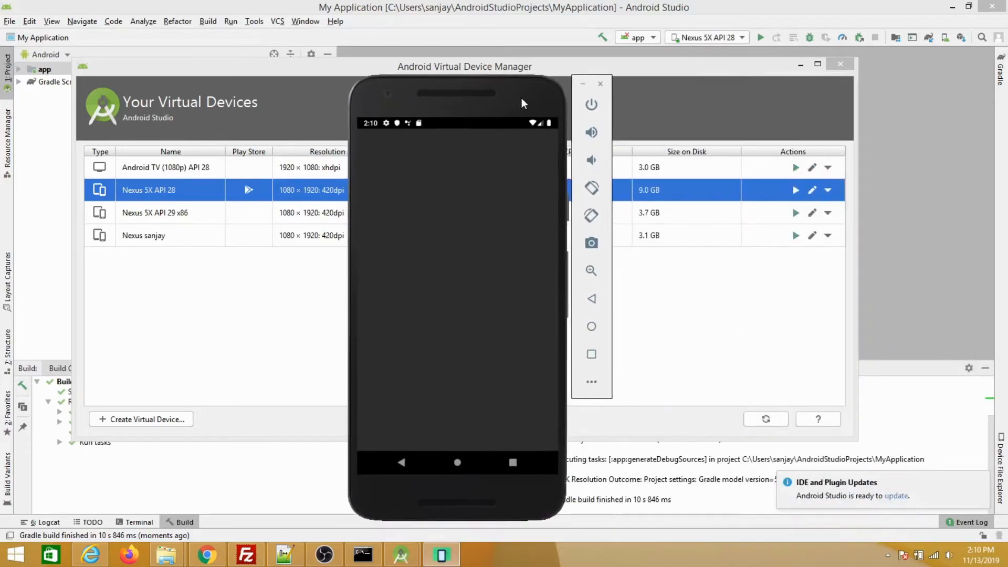
{"action": "left_click", "coordinate": [798, 63]}
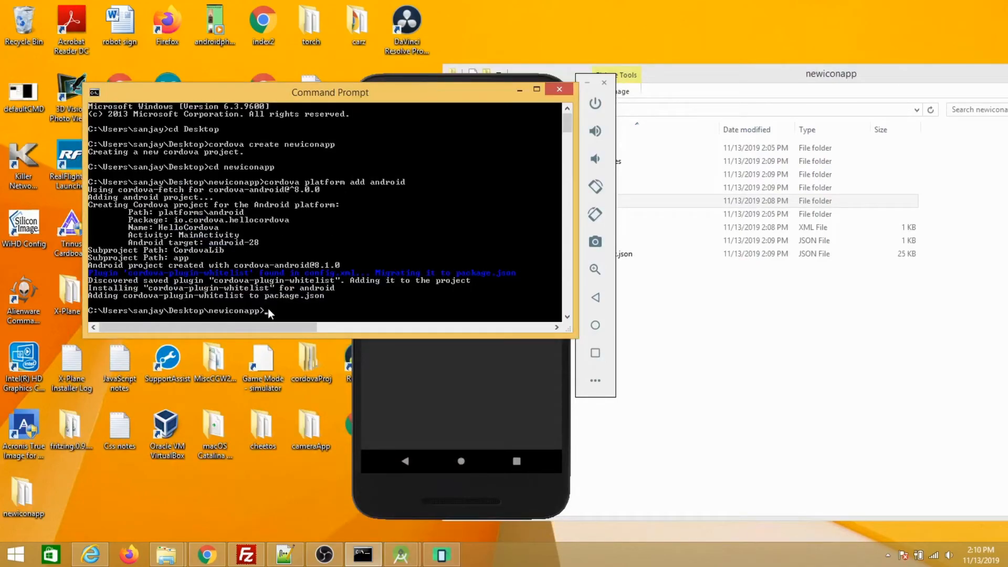
Run 'cordova emulate android' to build newiconapp and send it to the emulator.
{"action": "type", "text": "cordova"}
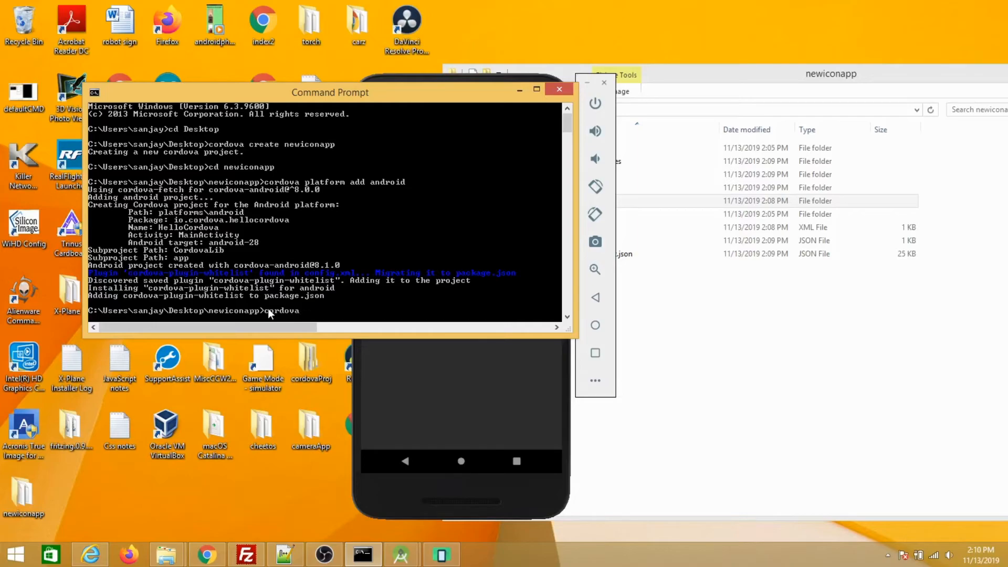
{"action": "type", "text": "emulat"}
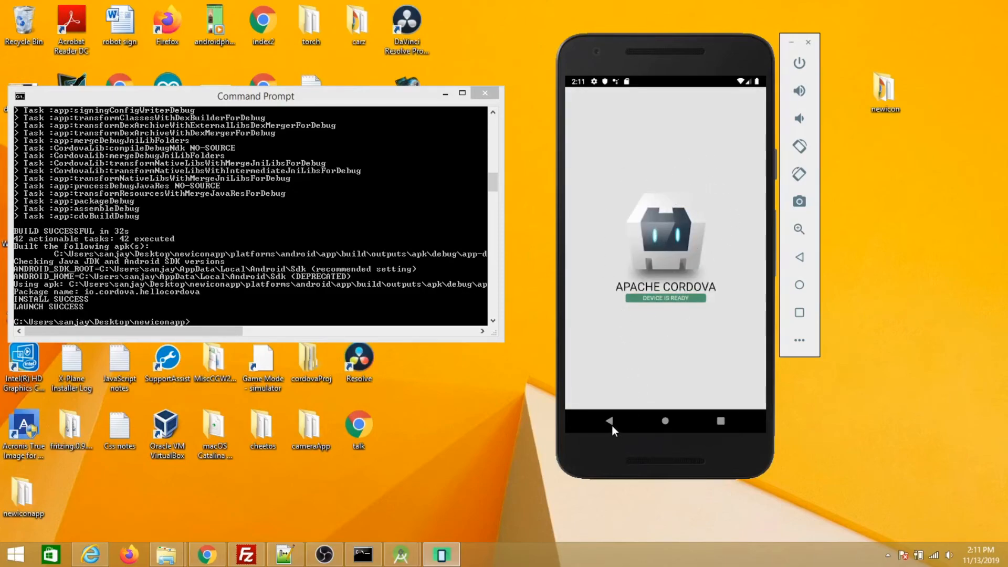
Leave the running HelloCordova app with the emulator's Back button.
{"action": "left_click", "coordinate": [665, 421]}
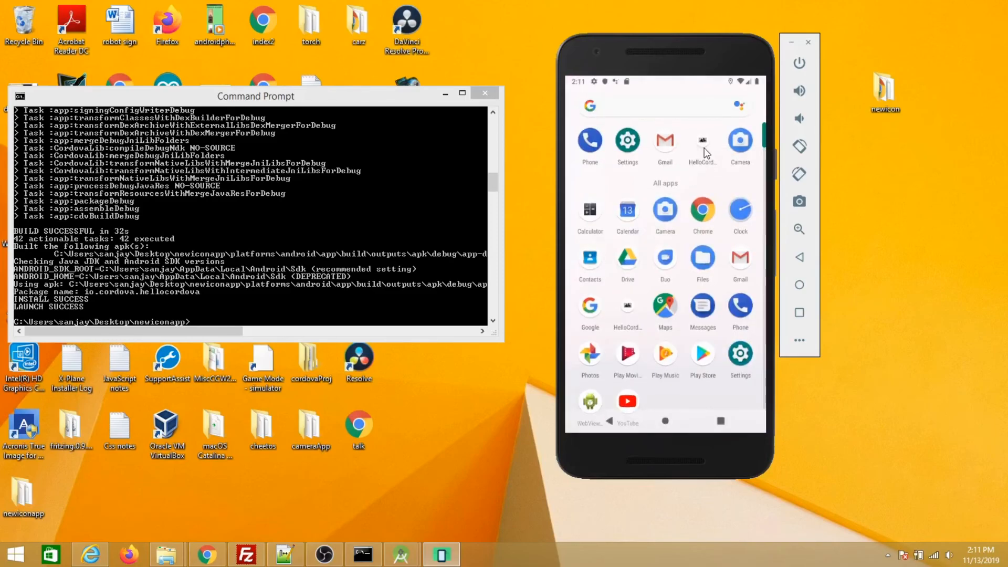
{"action": "mouse_move", "coordinate": [717, 143]}
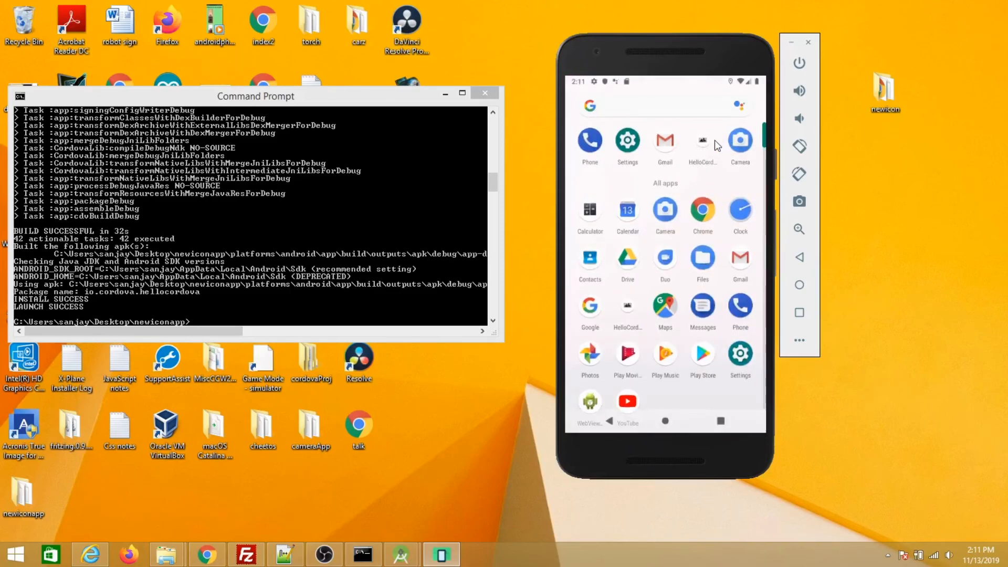